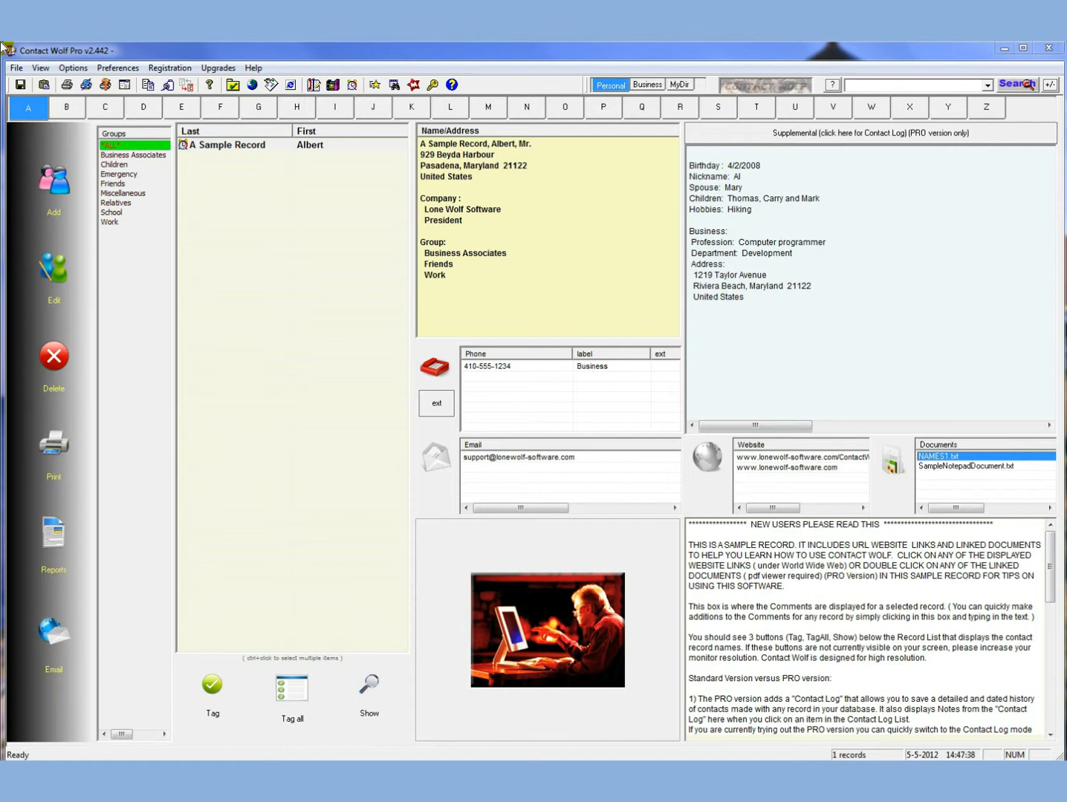
mouse_move(270, 84)
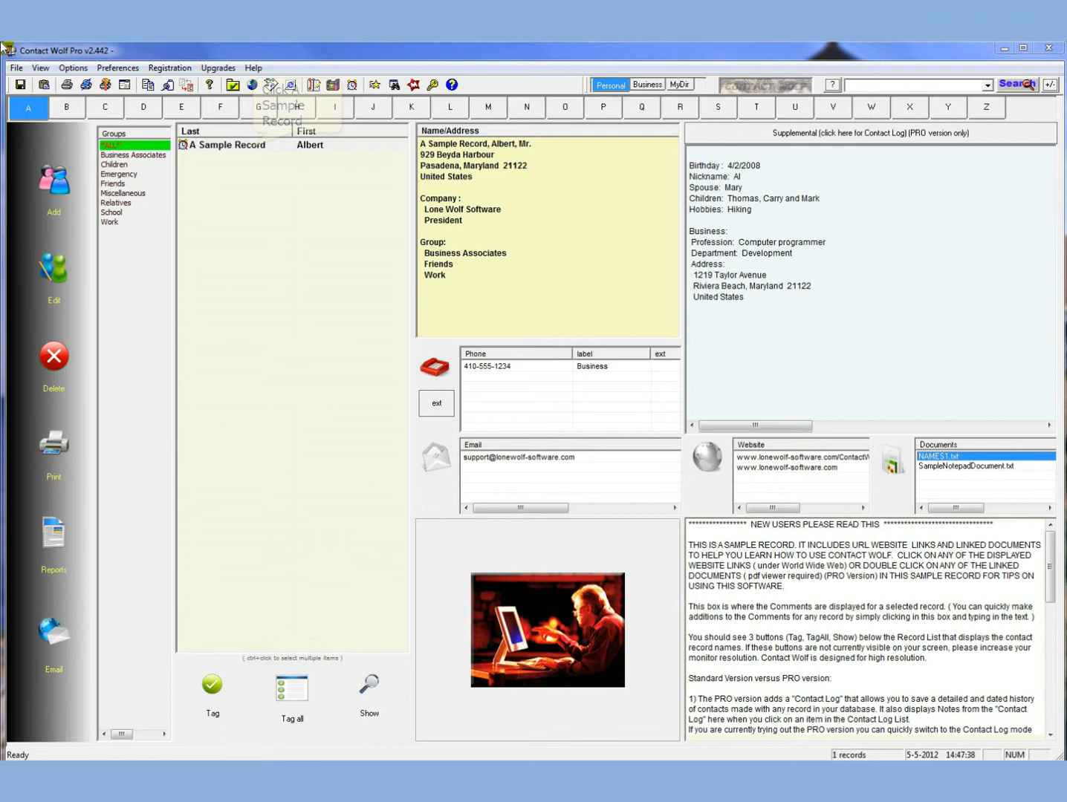
Step: Review the comma-separated contact rows in NAMES1.txt and close Notepad
left_click(238, 145)
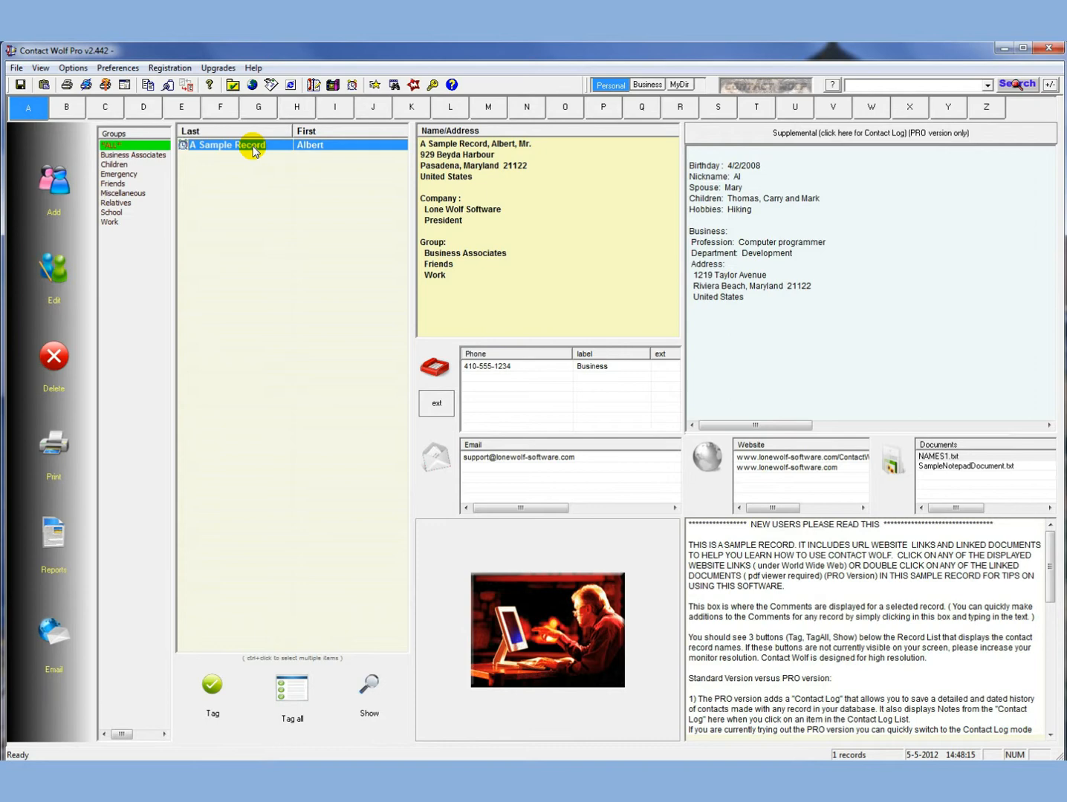
mouse_move(938, 456)
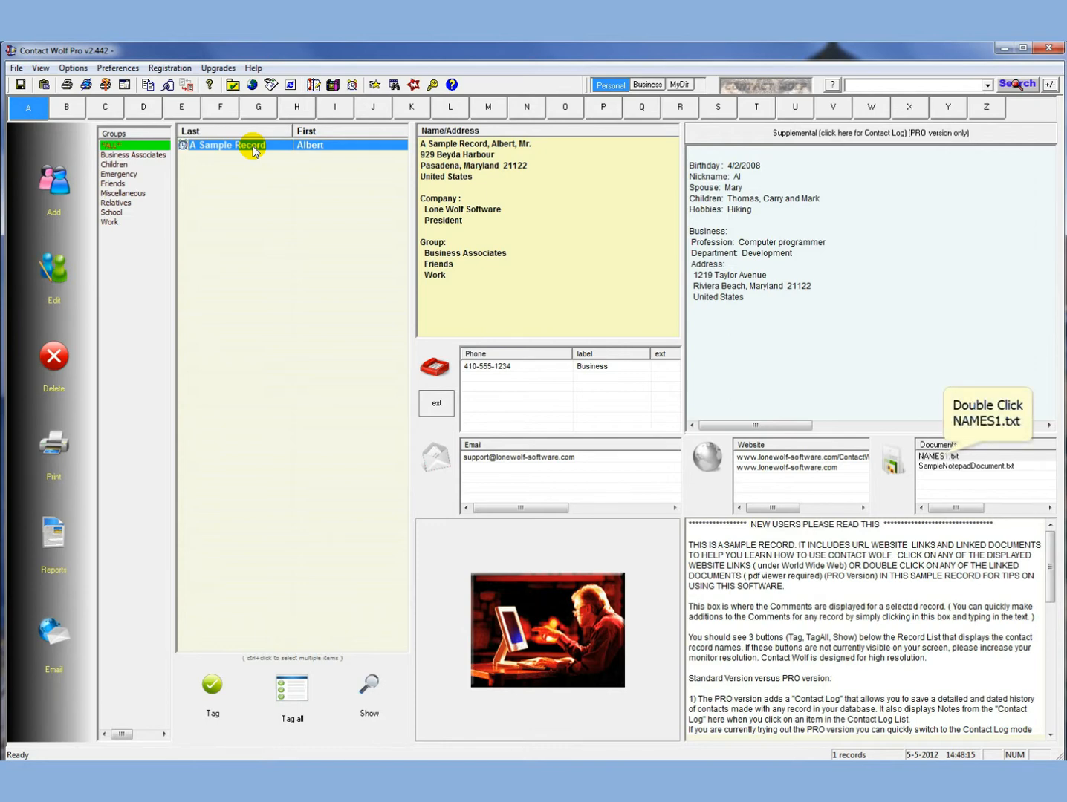
mouse_move(628, 200)
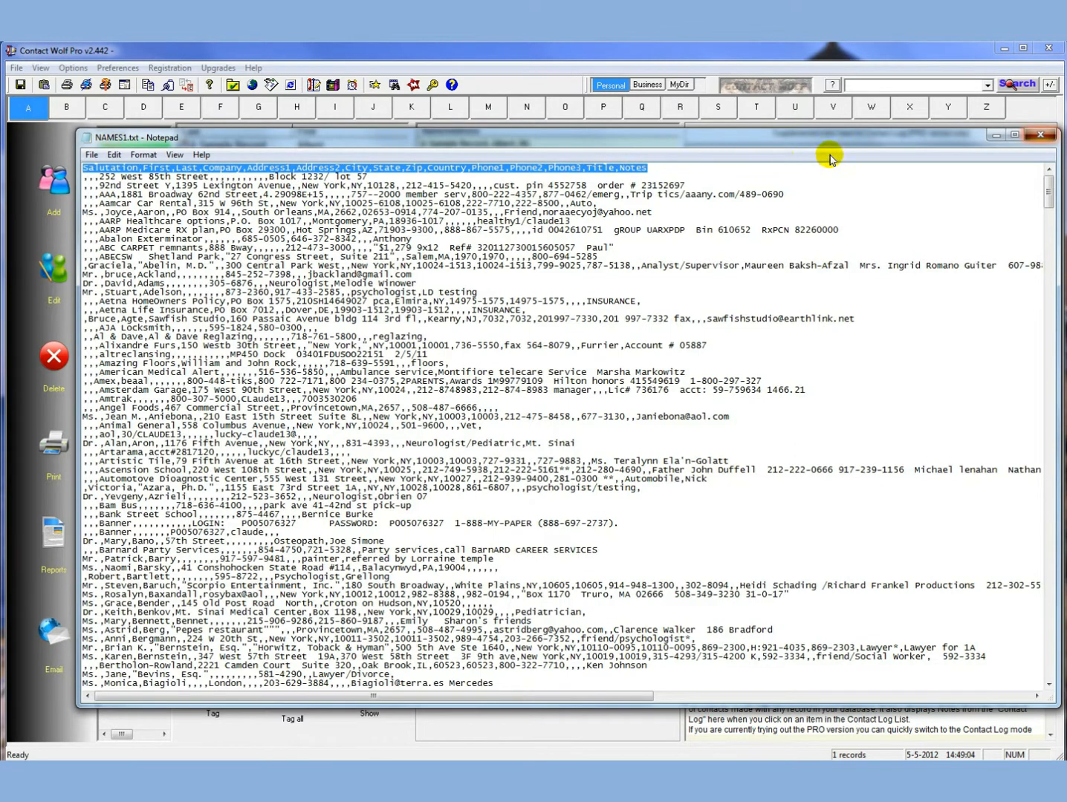
left_click(1039, 135)
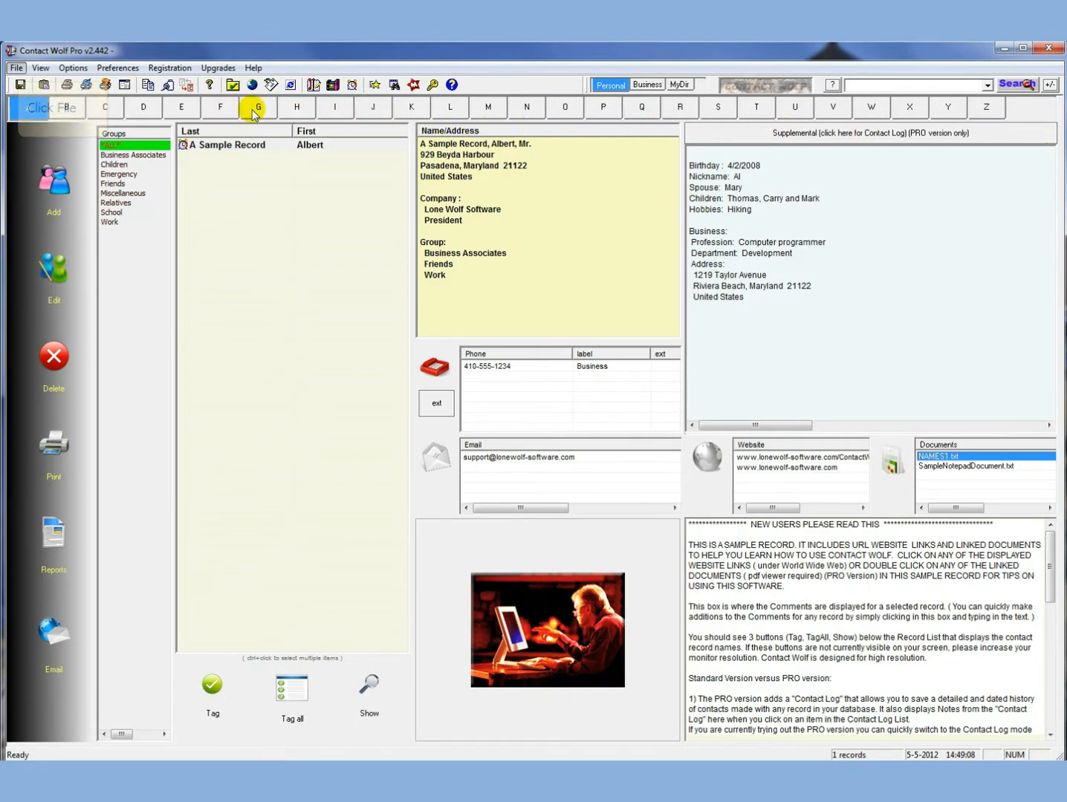
Step: Import NAMES1.CSV from the Sample Databases folder as a comma-separated file, accepting the backup prompt
left_click(15, 68)
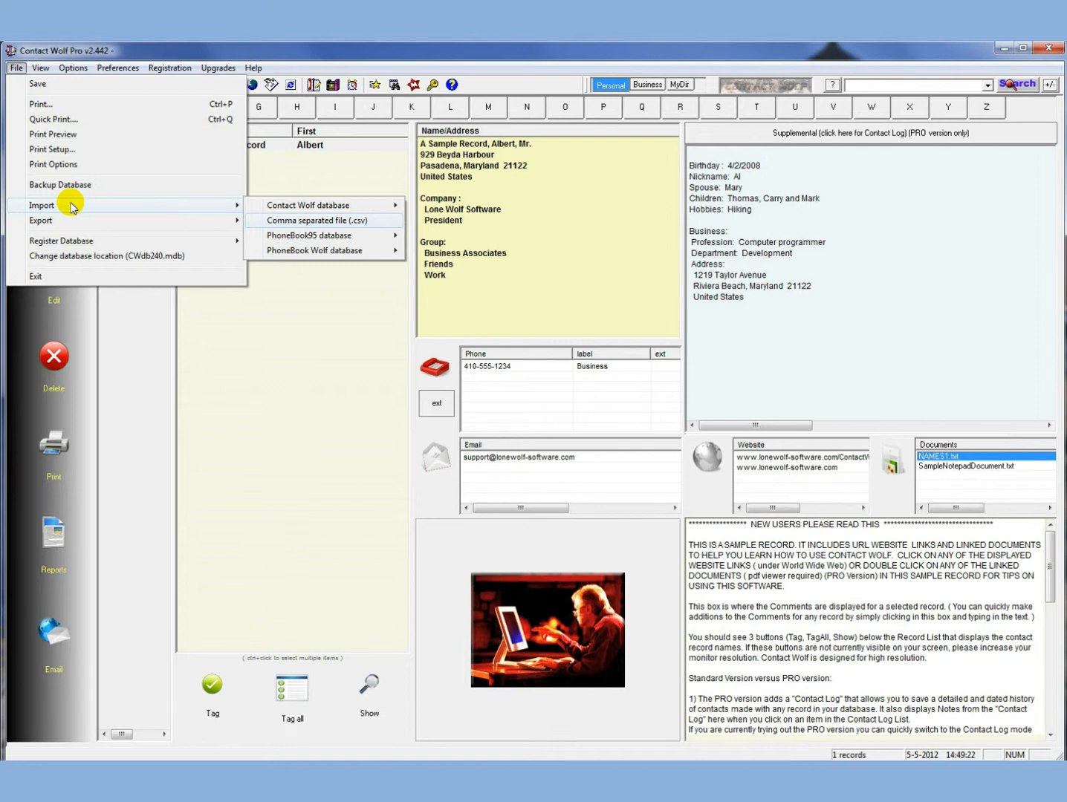
mouse_move(319, 220)
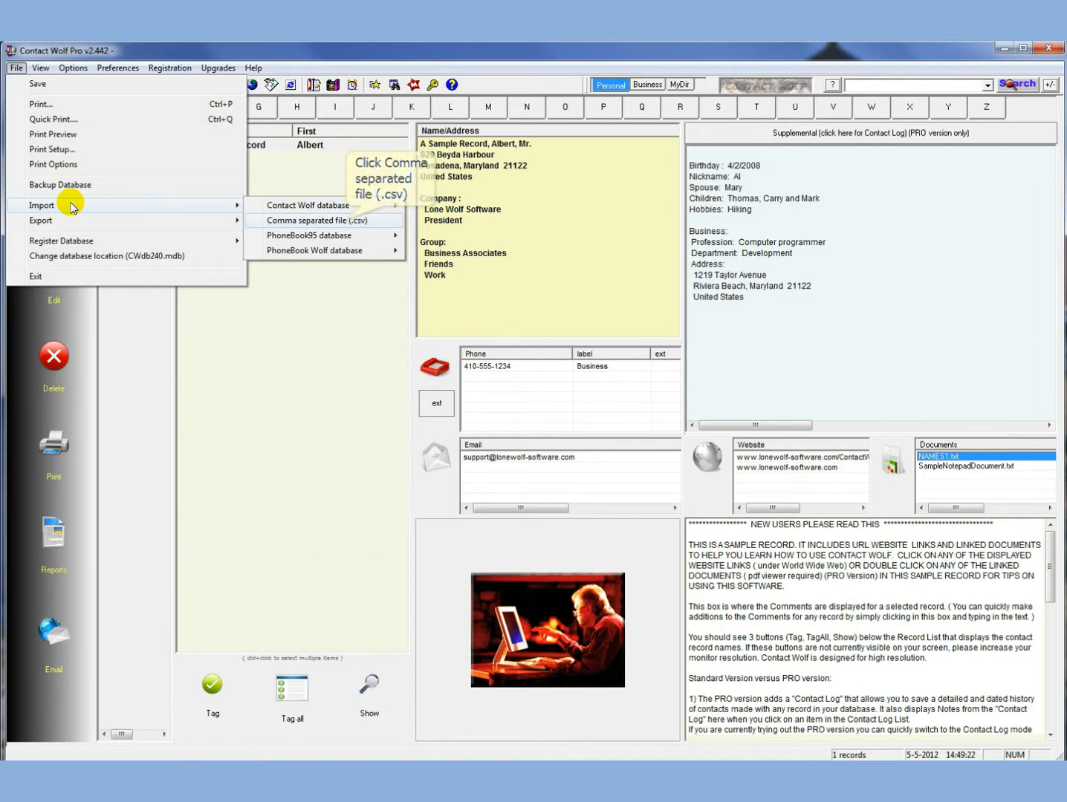
left_click(318, 220)
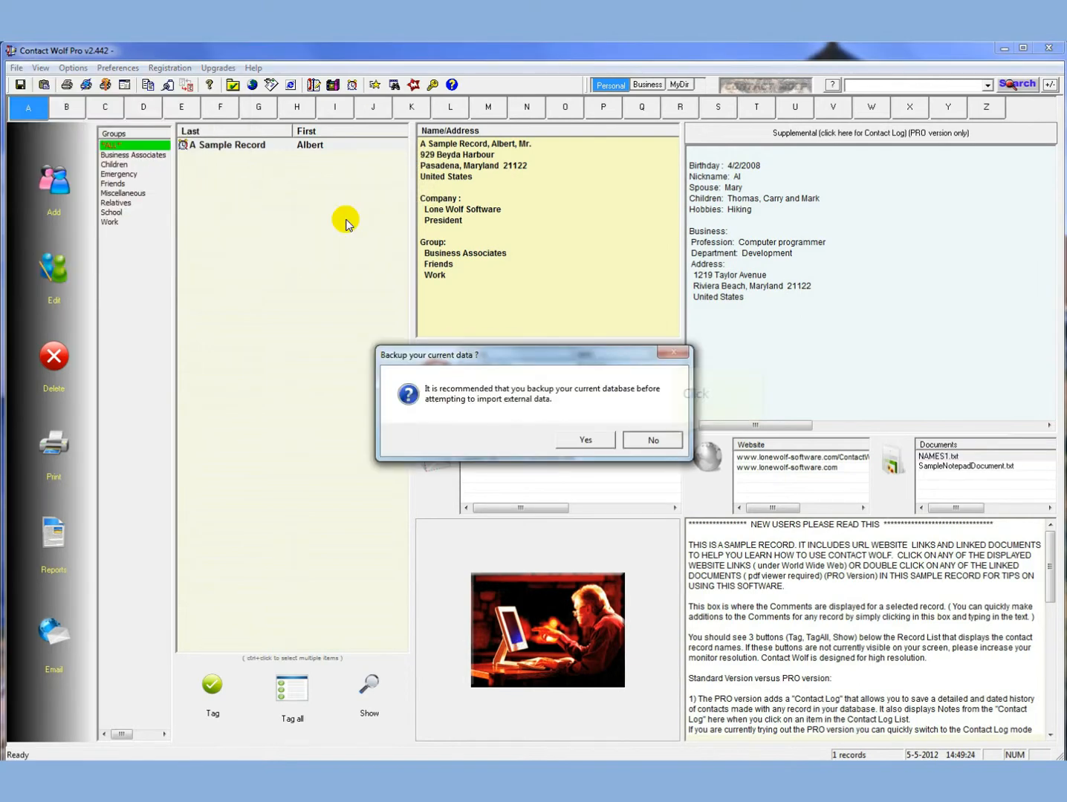
left_click(653, 440)
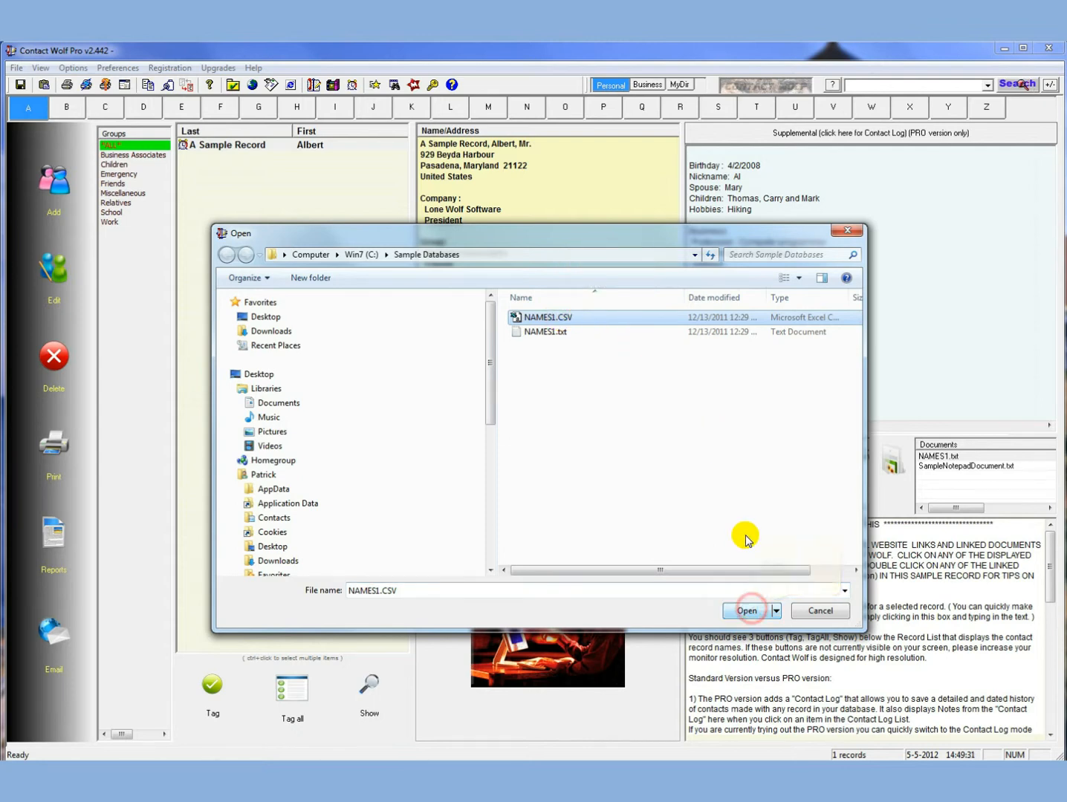
left_click(746, 610)
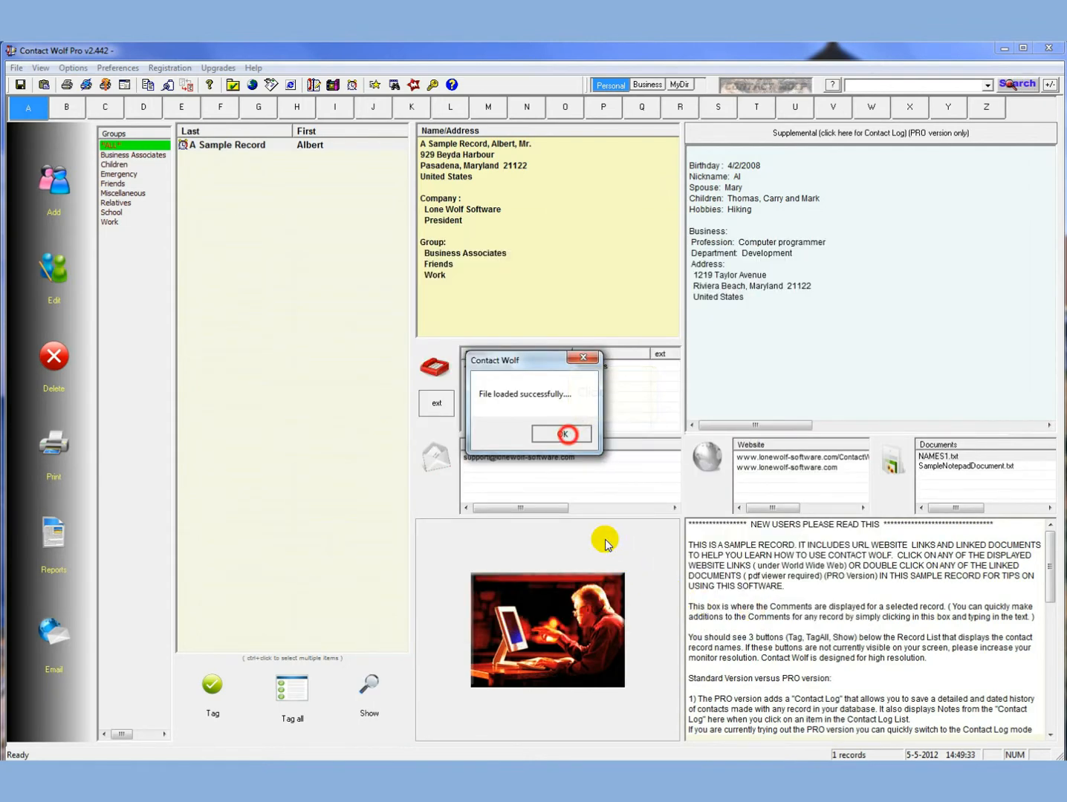
left_click(562, 434)
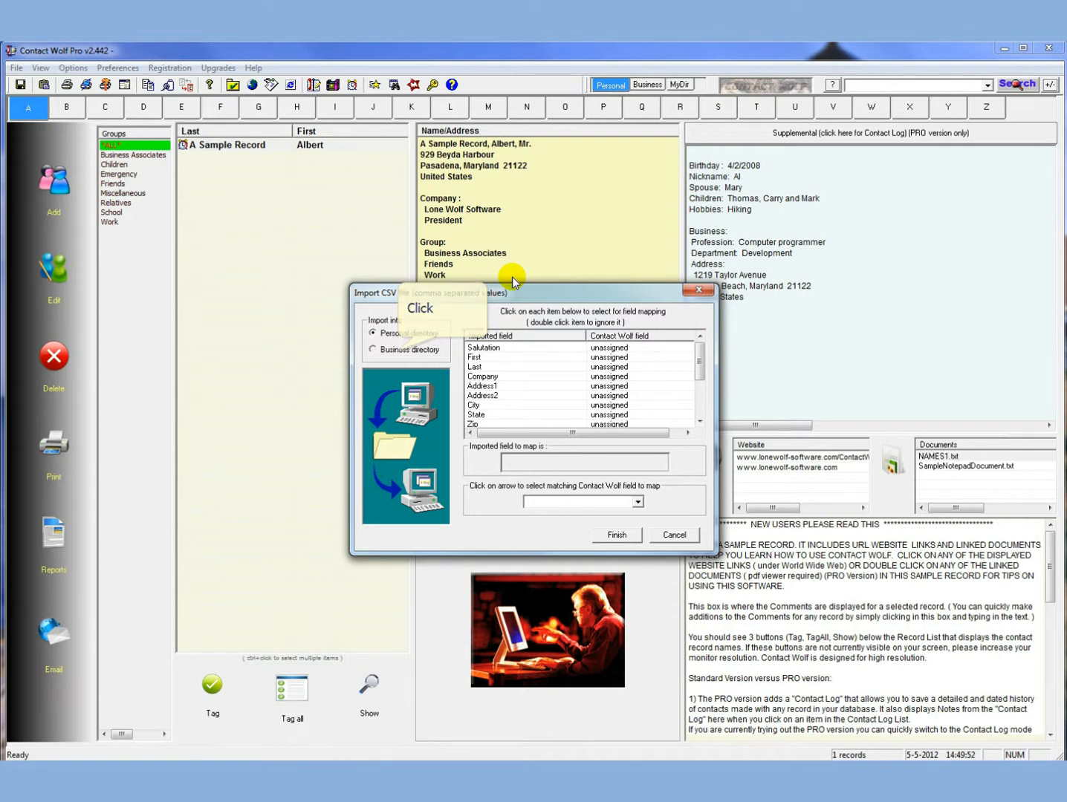
left_click(372, 349)
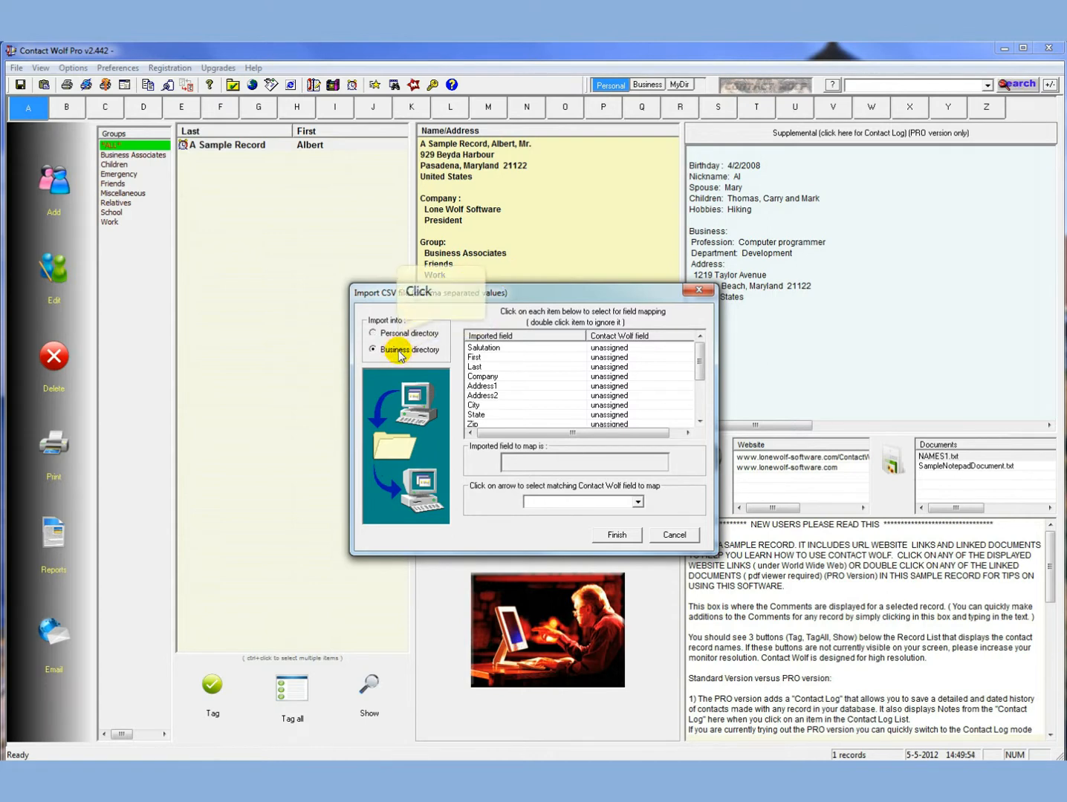
left_click(372, 333)
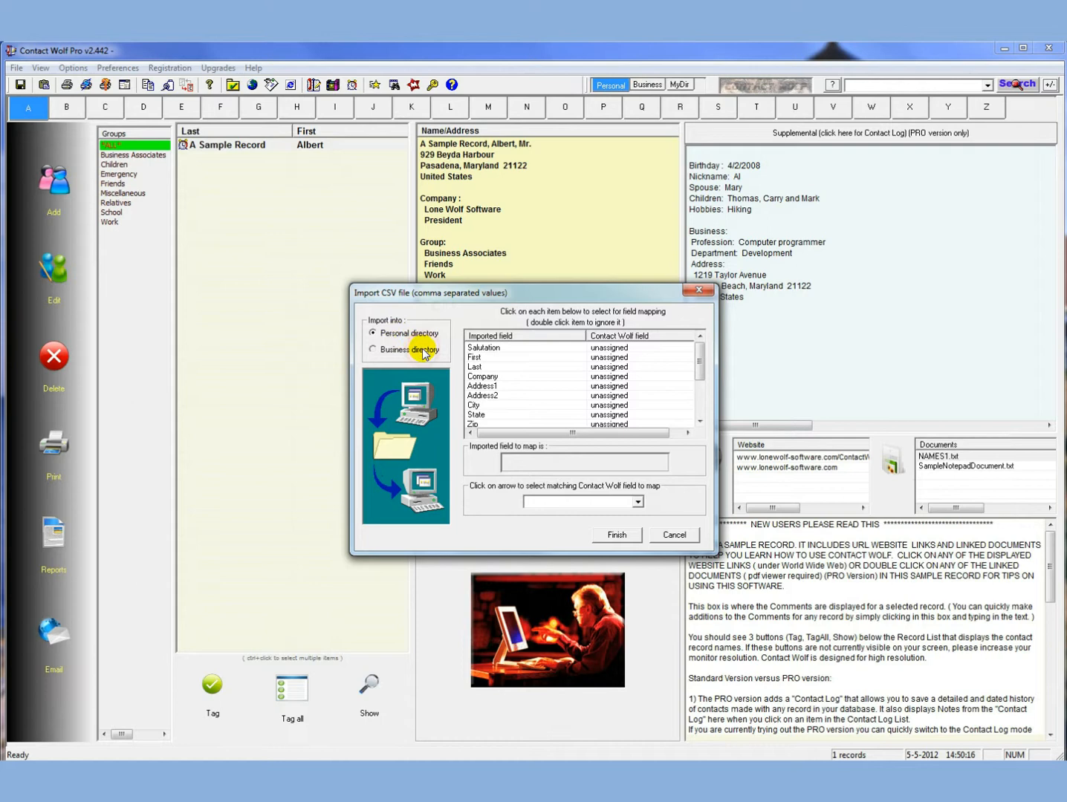
left_click(372, 350)
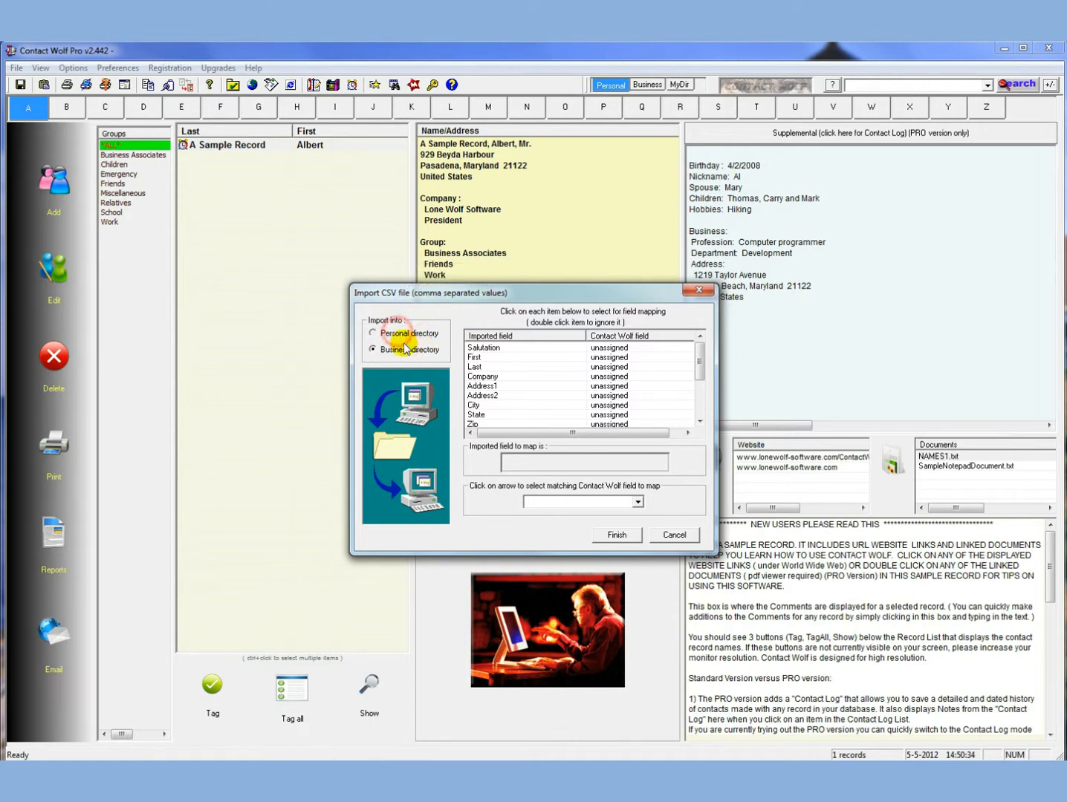
left_click(373, 332)
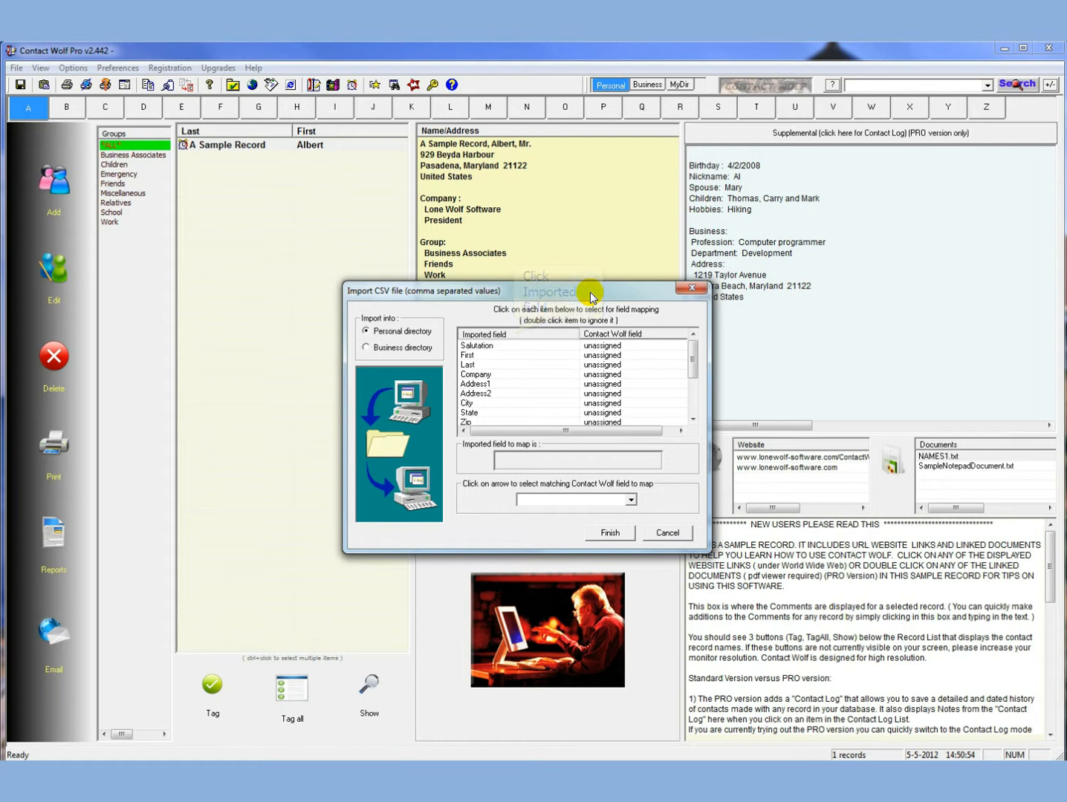
Step: Map Salutation to Prefix, First to First Name and Last to Last Name
left_click(477, 346)
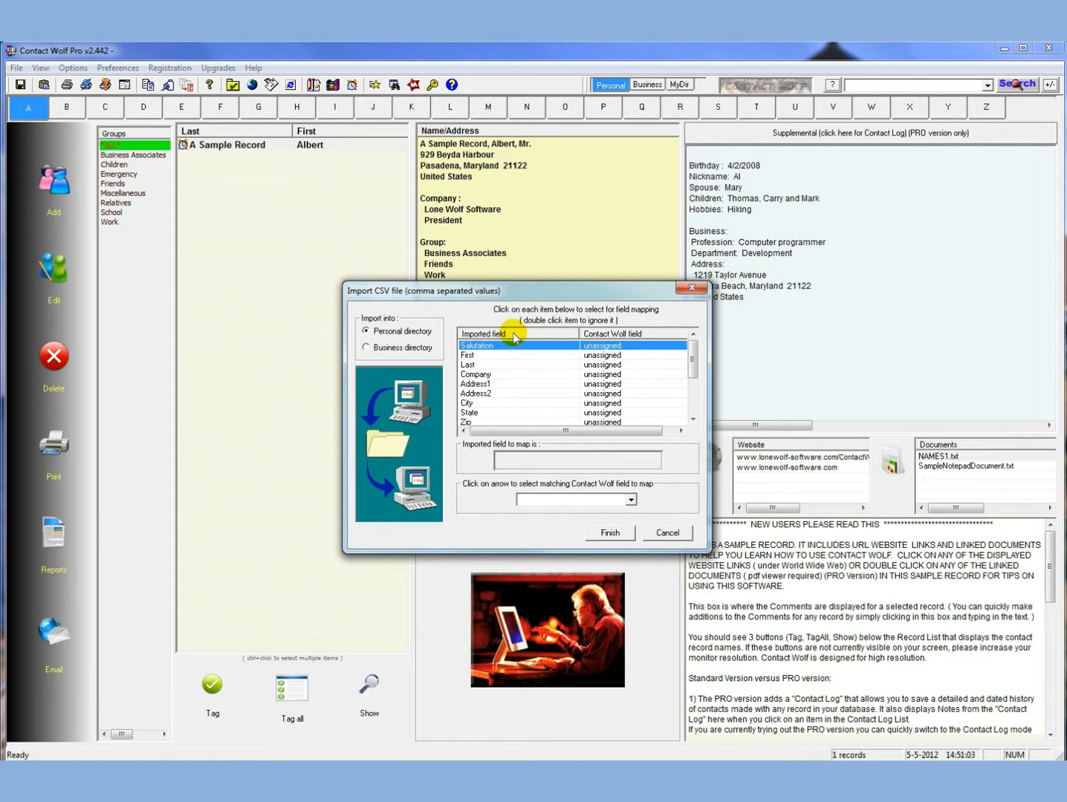
mouse_move(511, 345)
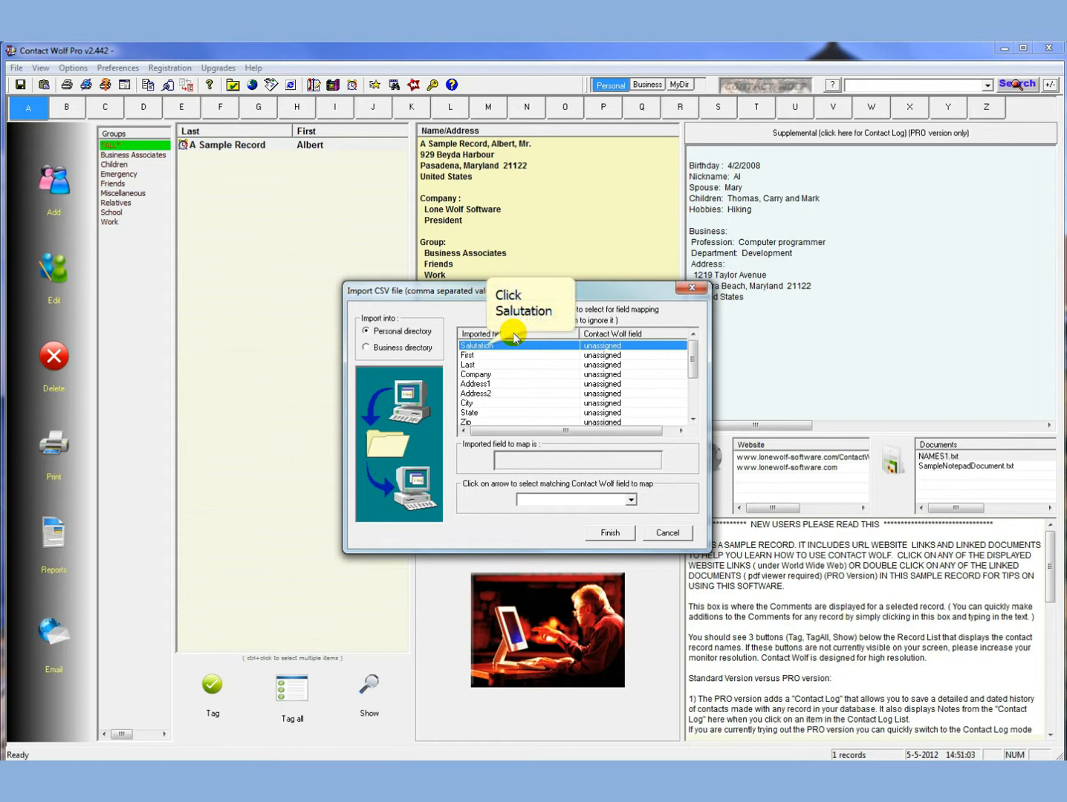
left_click(477, 345)
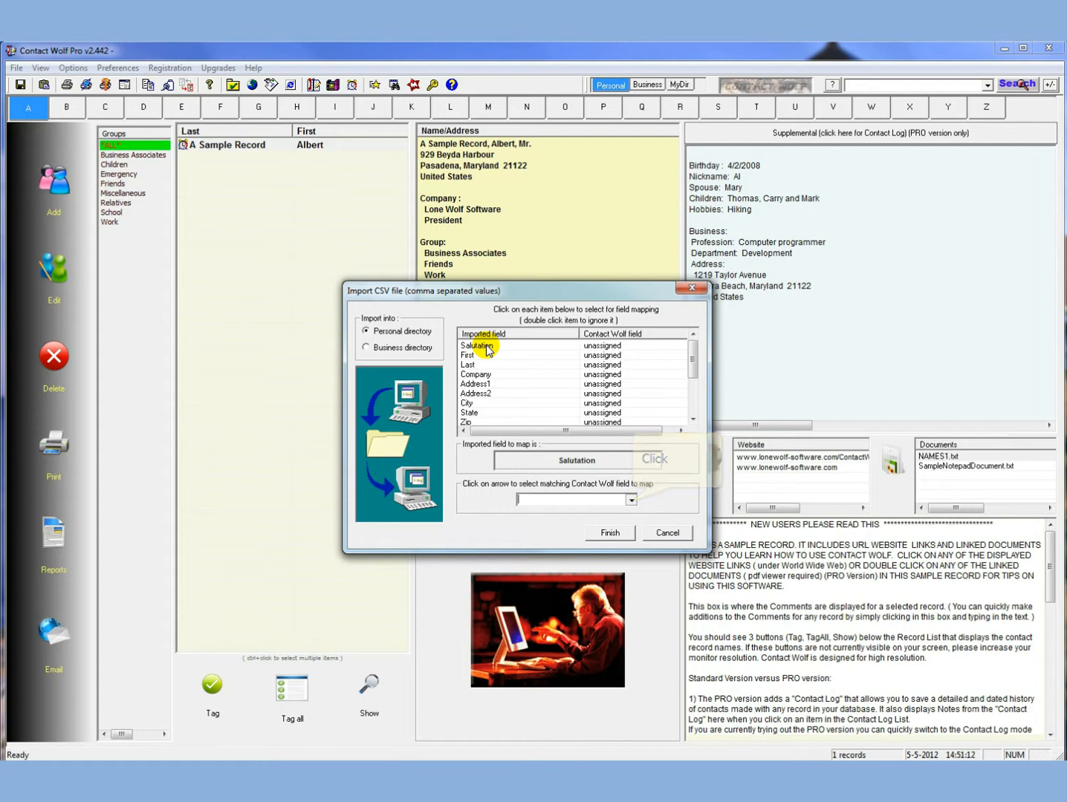
left_click(631, 499)
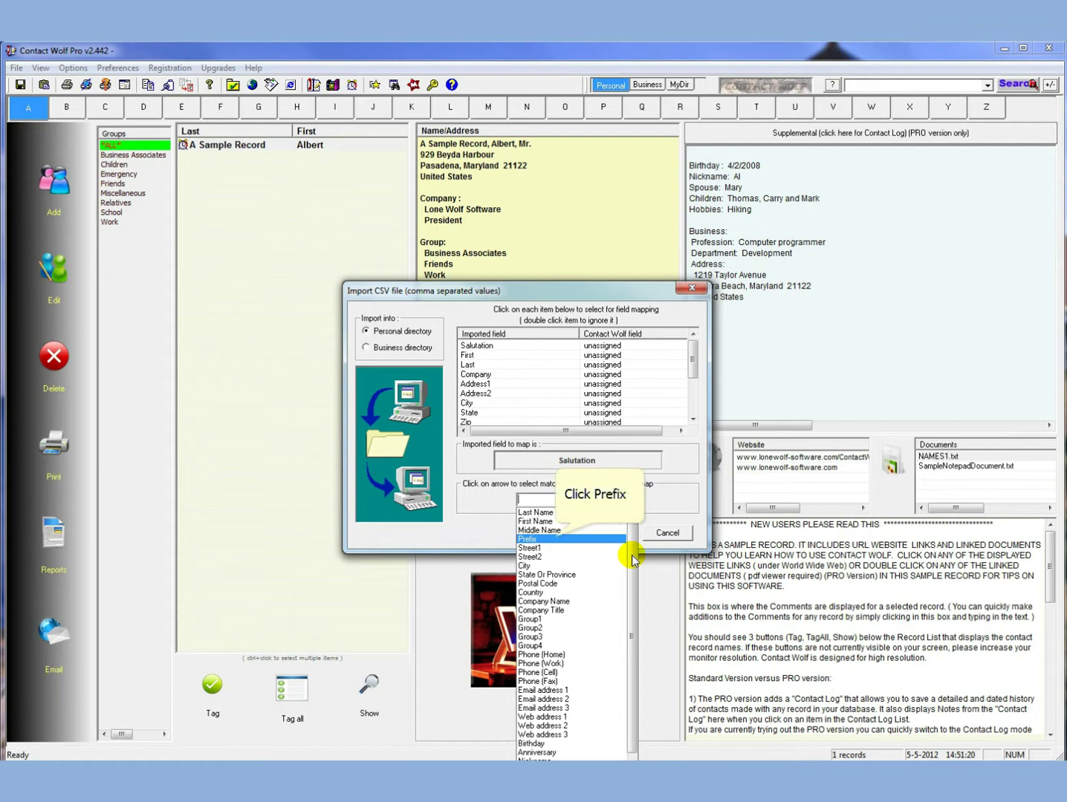
left_click(529, 539)
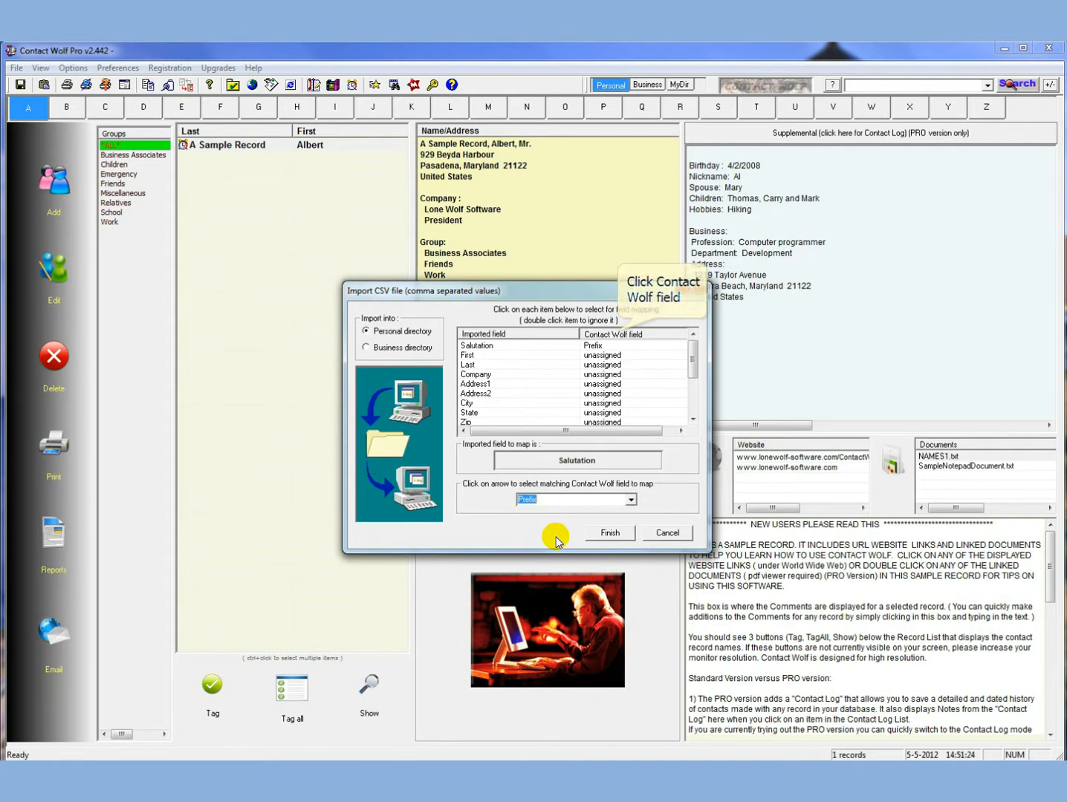
left_click(666, 533)
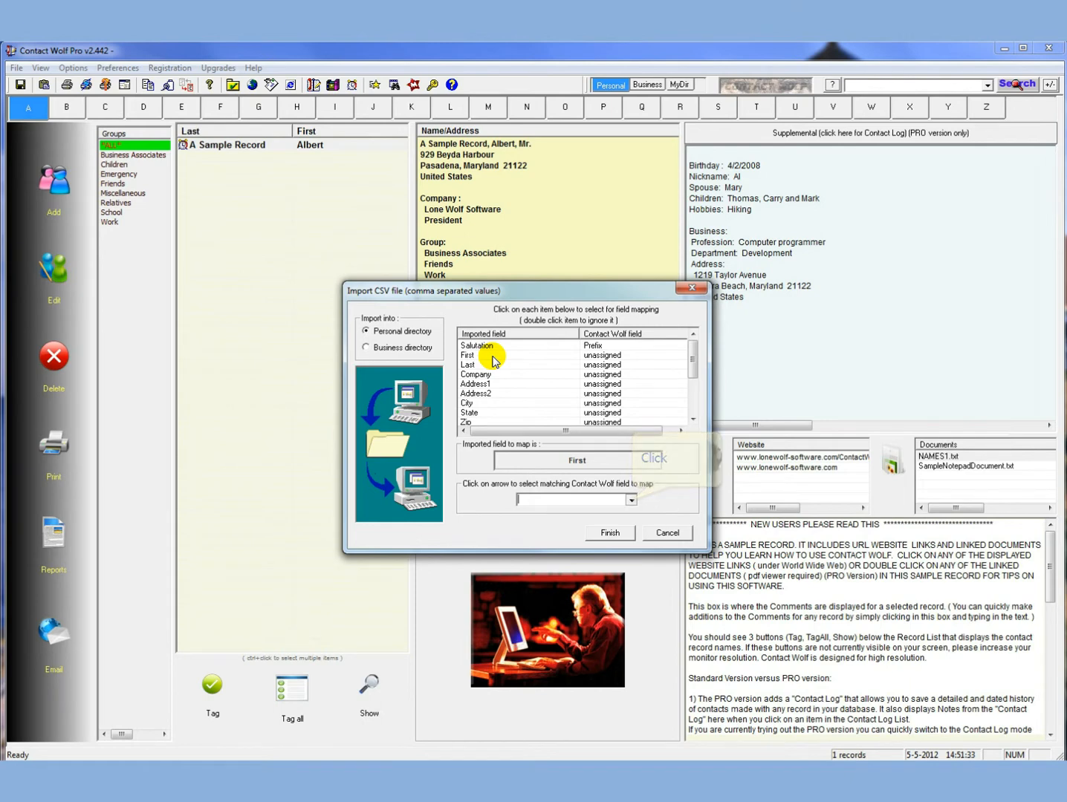
left_click(631, 499)
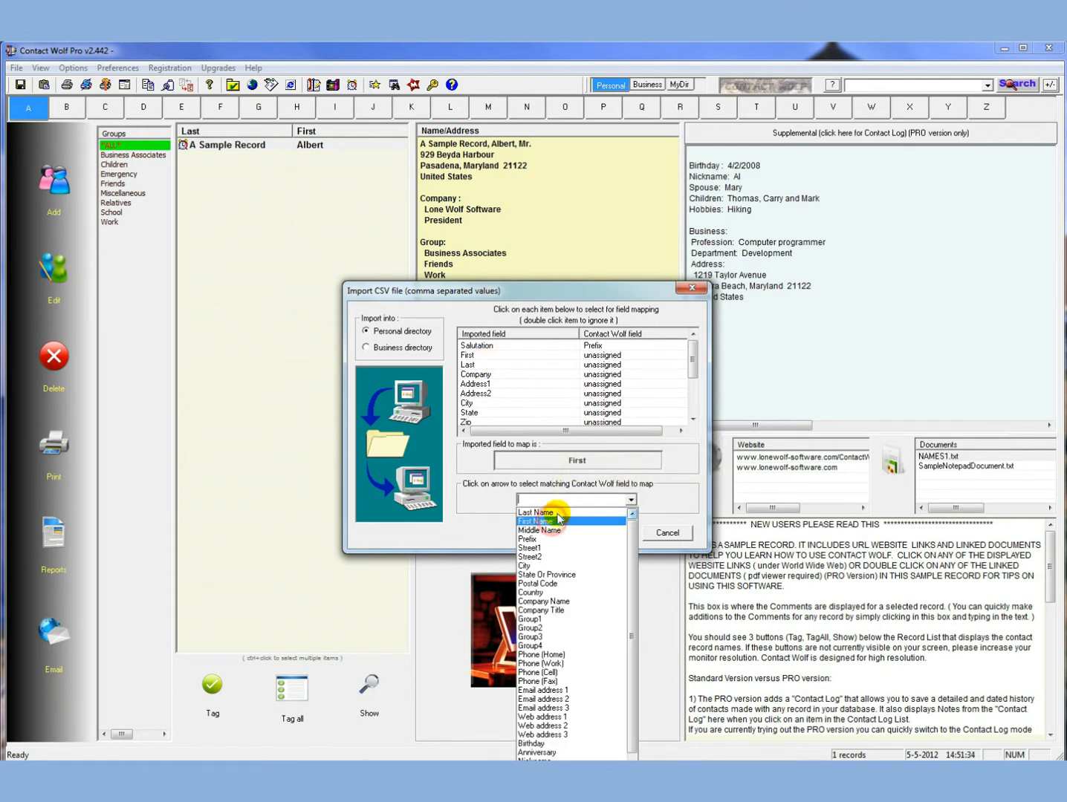
left_click(535, 512)
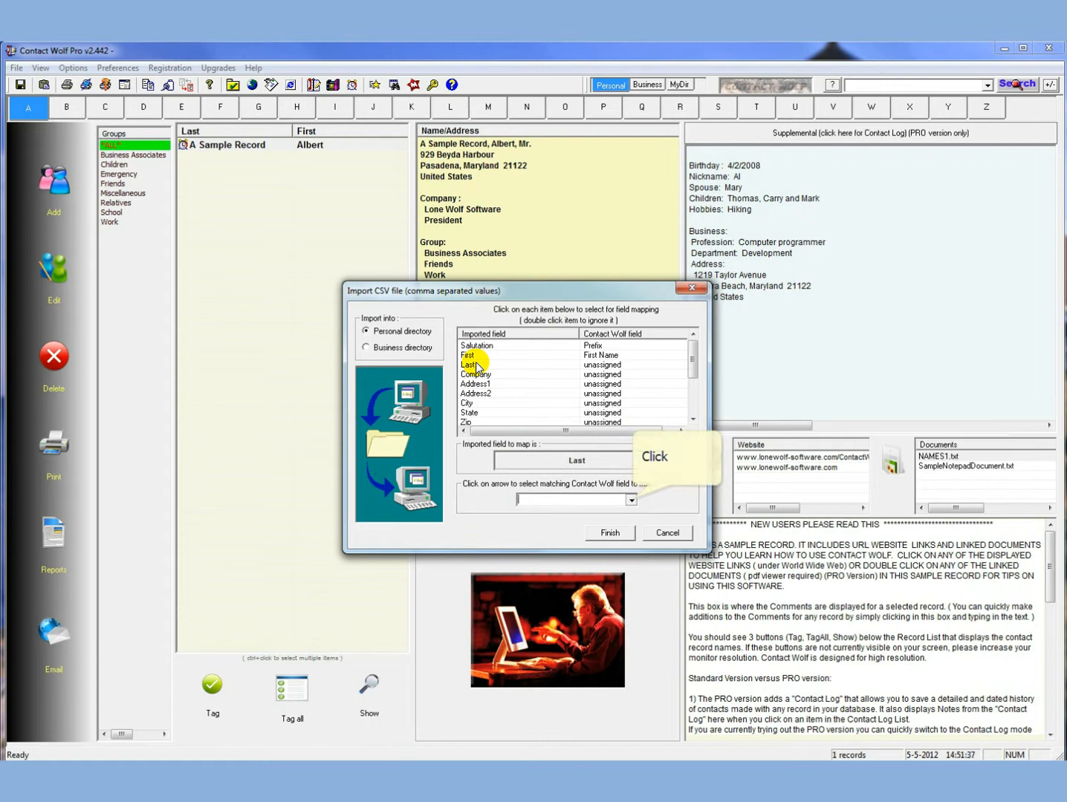
left_click(630, 499)
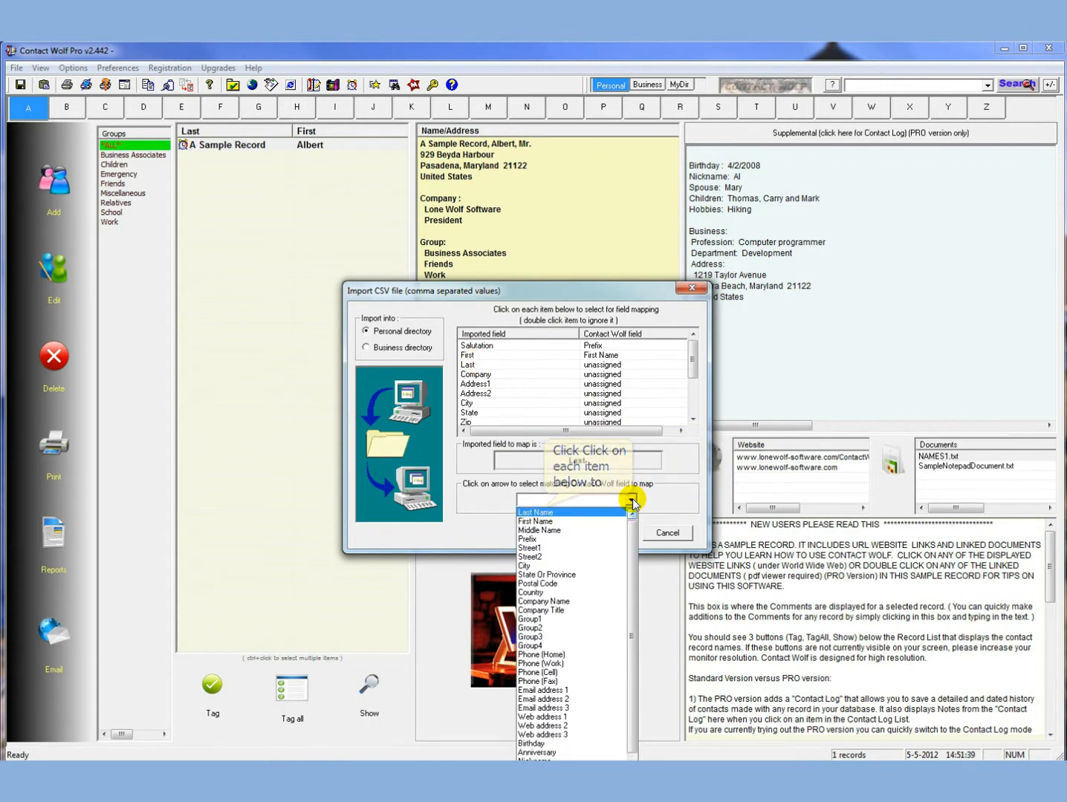
left_click(534, 511)
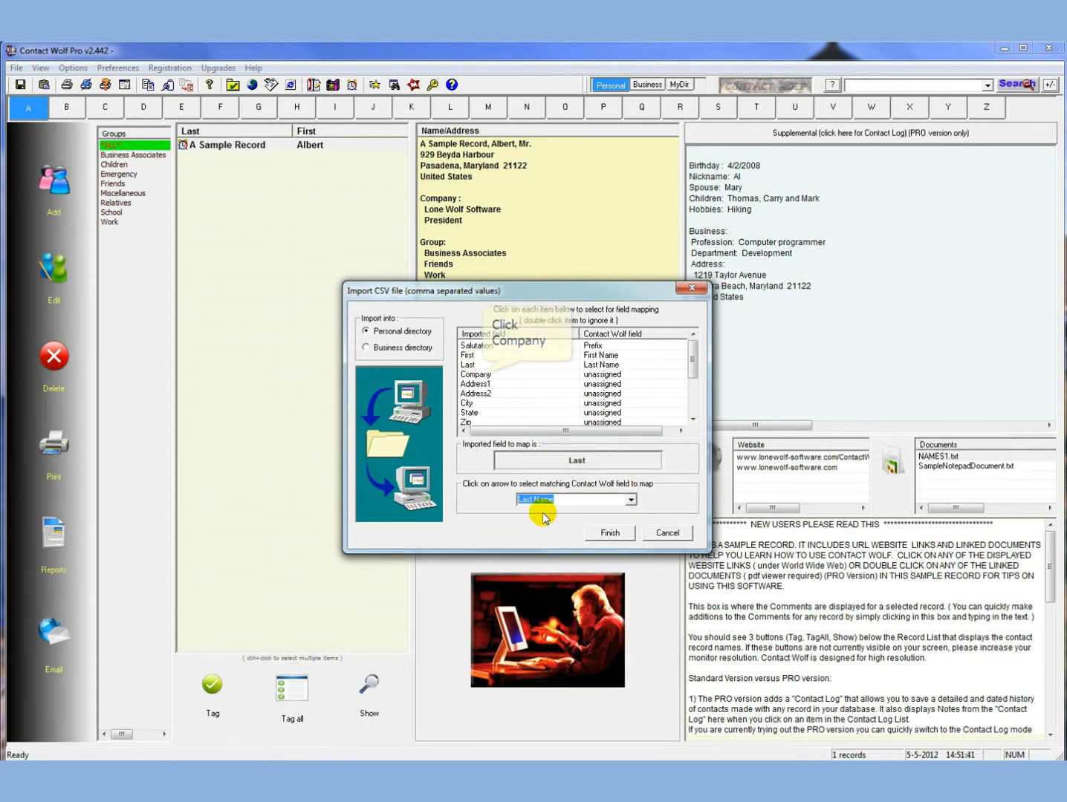
Step: Map Company to Company Name, Address1 to Street1 and Address2 to Street2
left_click(474, 375)
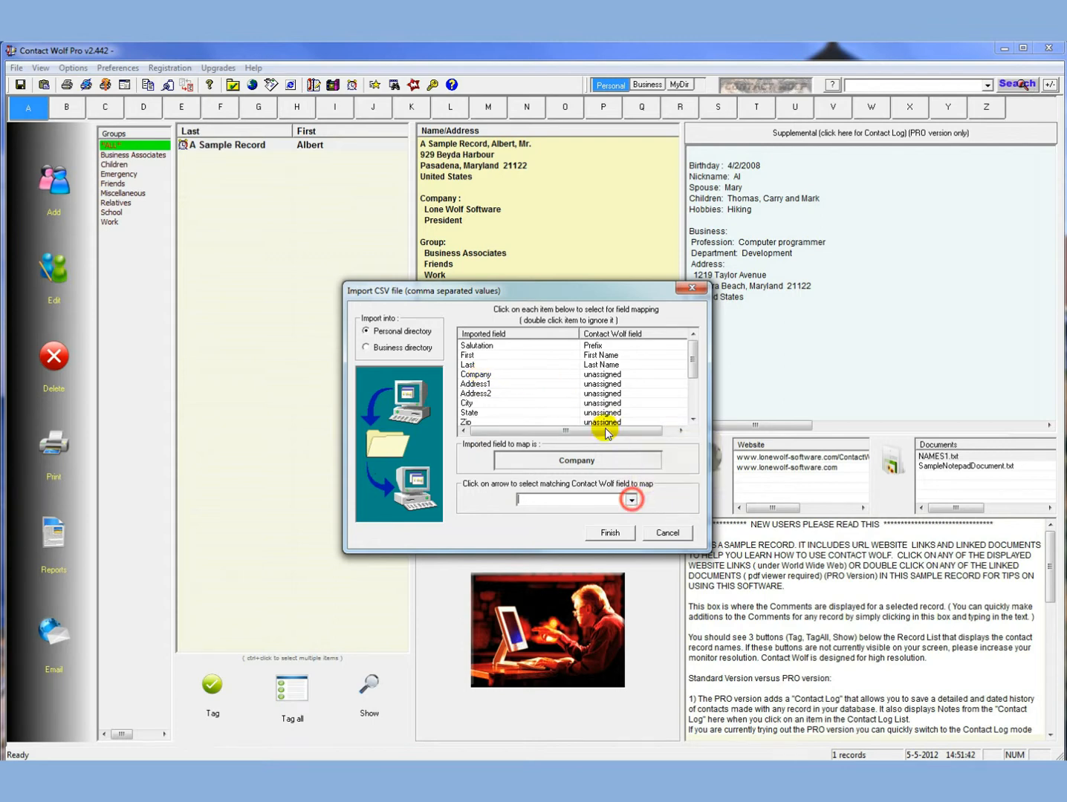
left_click(630, 499)
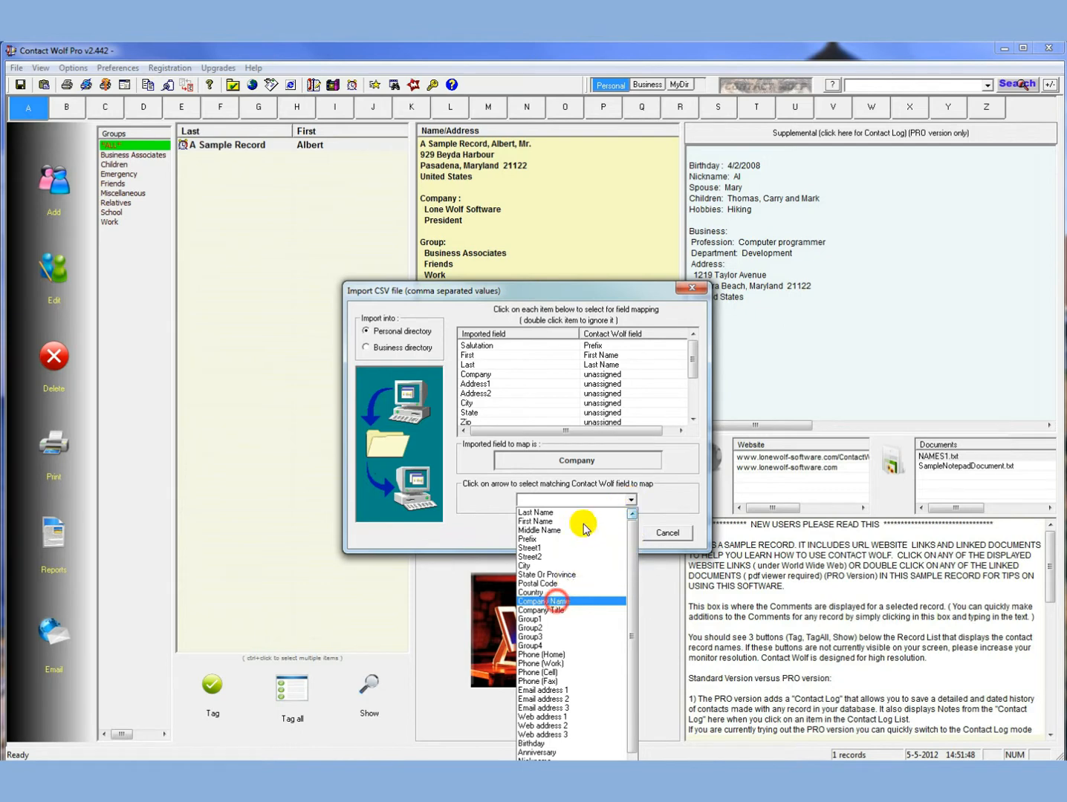
left_click(545, 601)
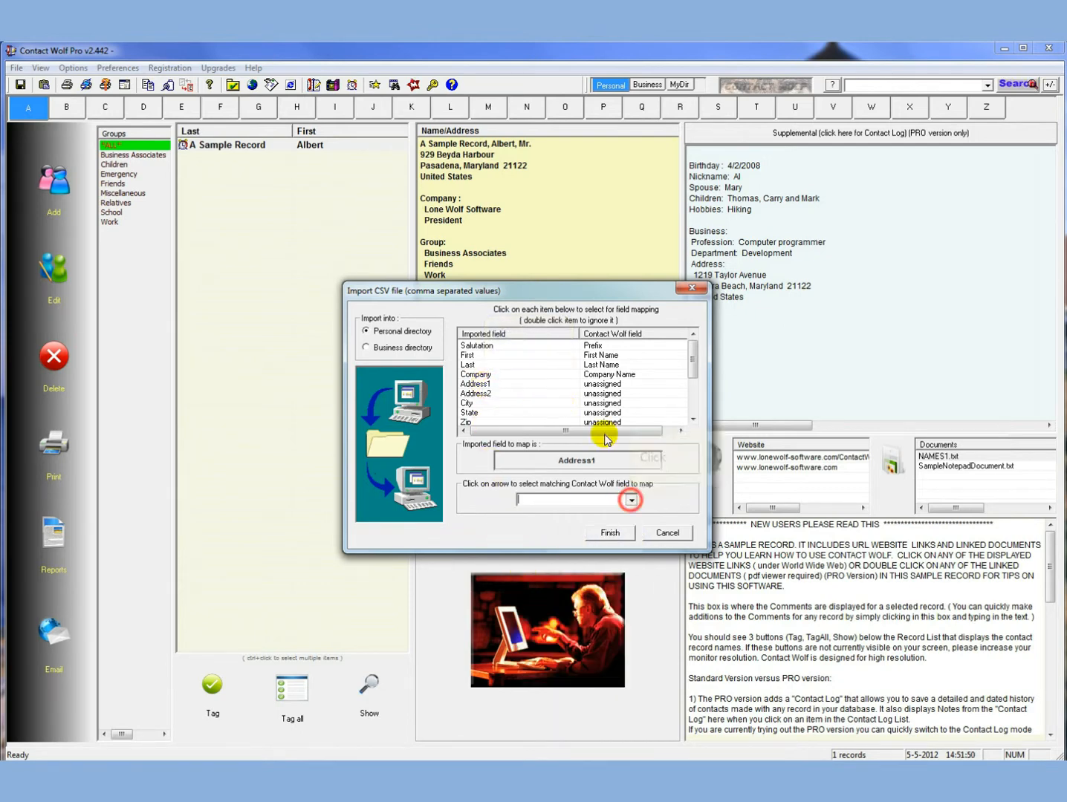
left_click(630, 500)
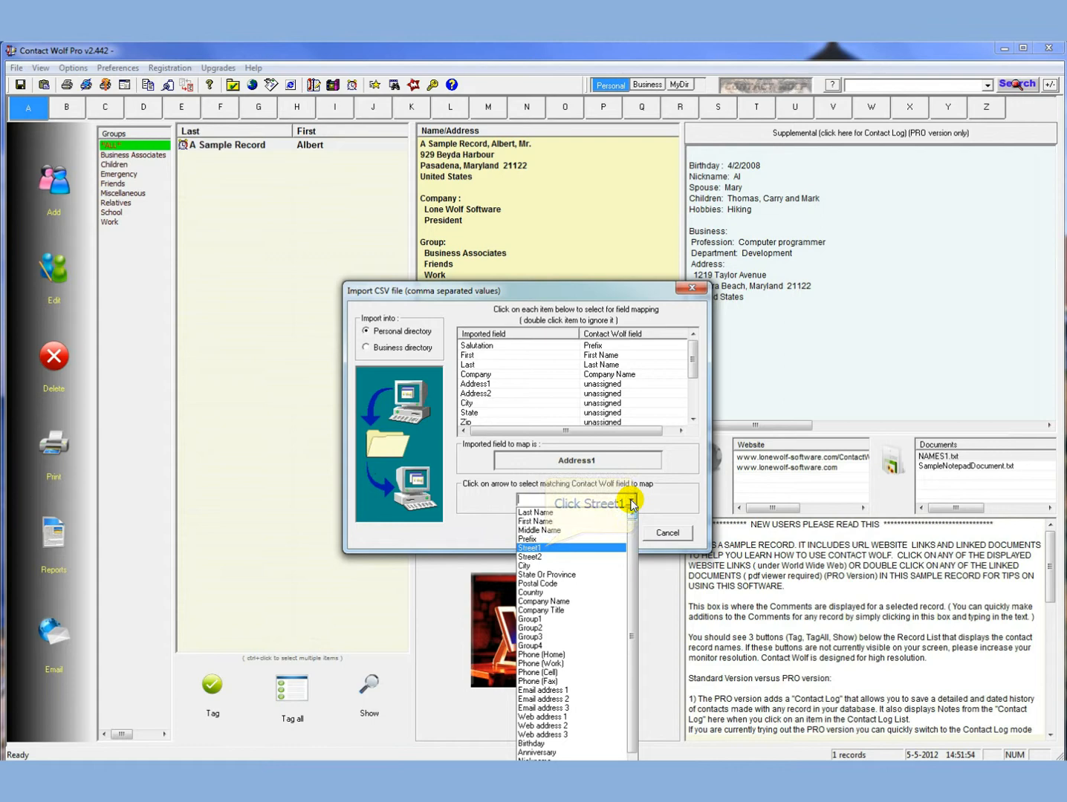
left_click(529, 548)
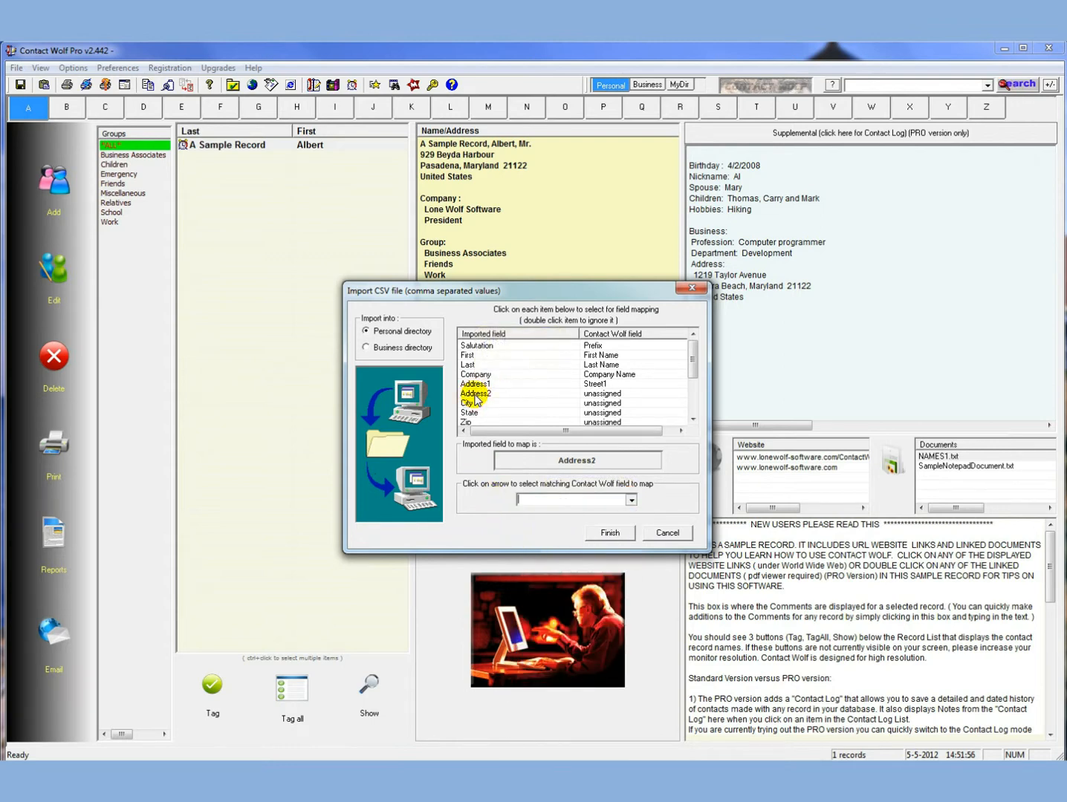
left_click(475, 393)
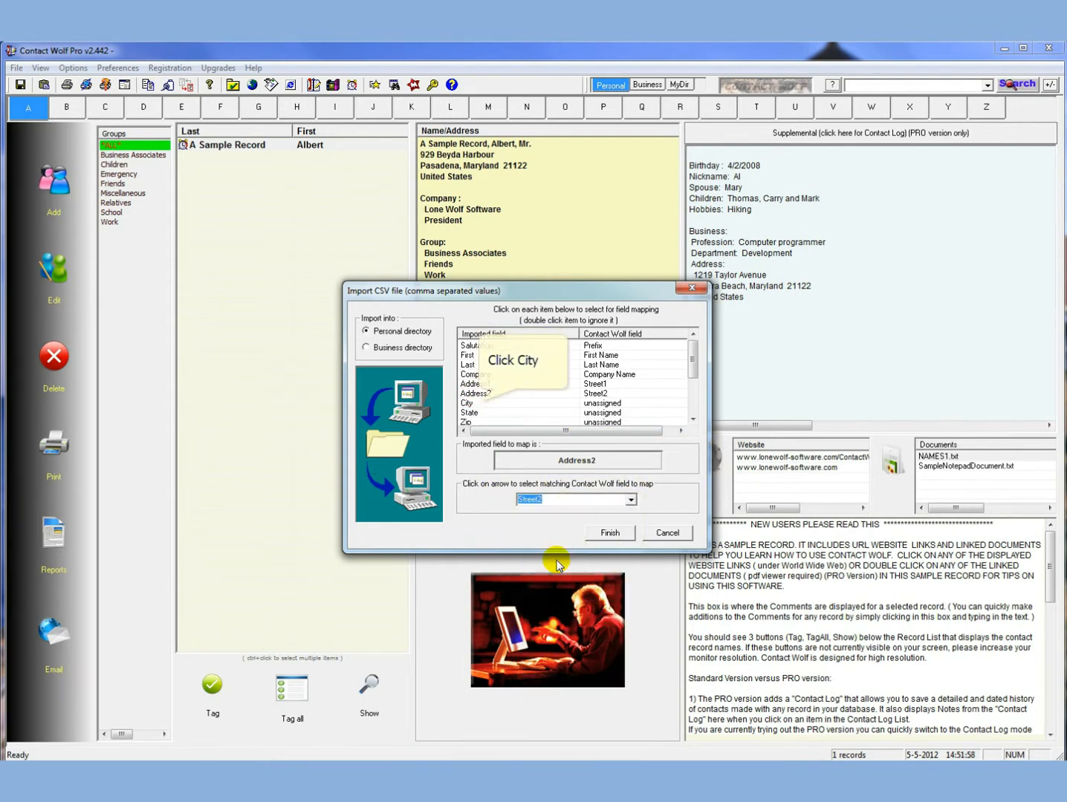
Step: Map City to City, State to State Or Province, Zip to Postal Code and Country to Country
left_click(466, 402)
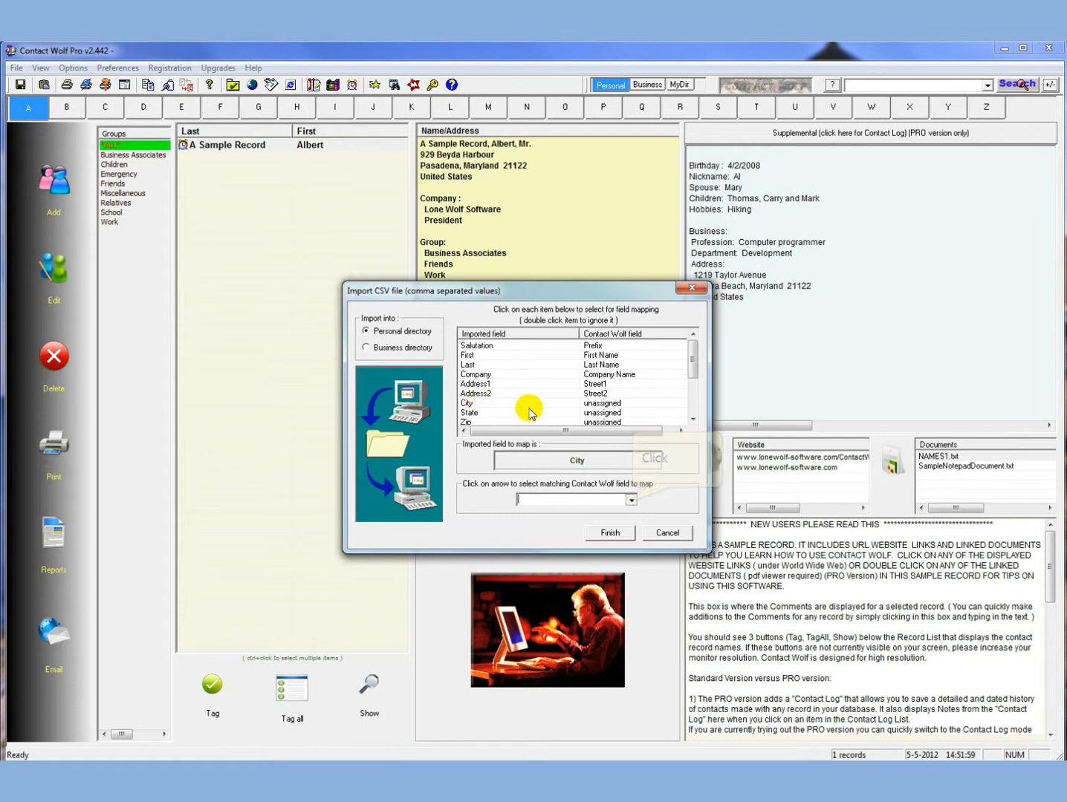
left_click(631, 499)
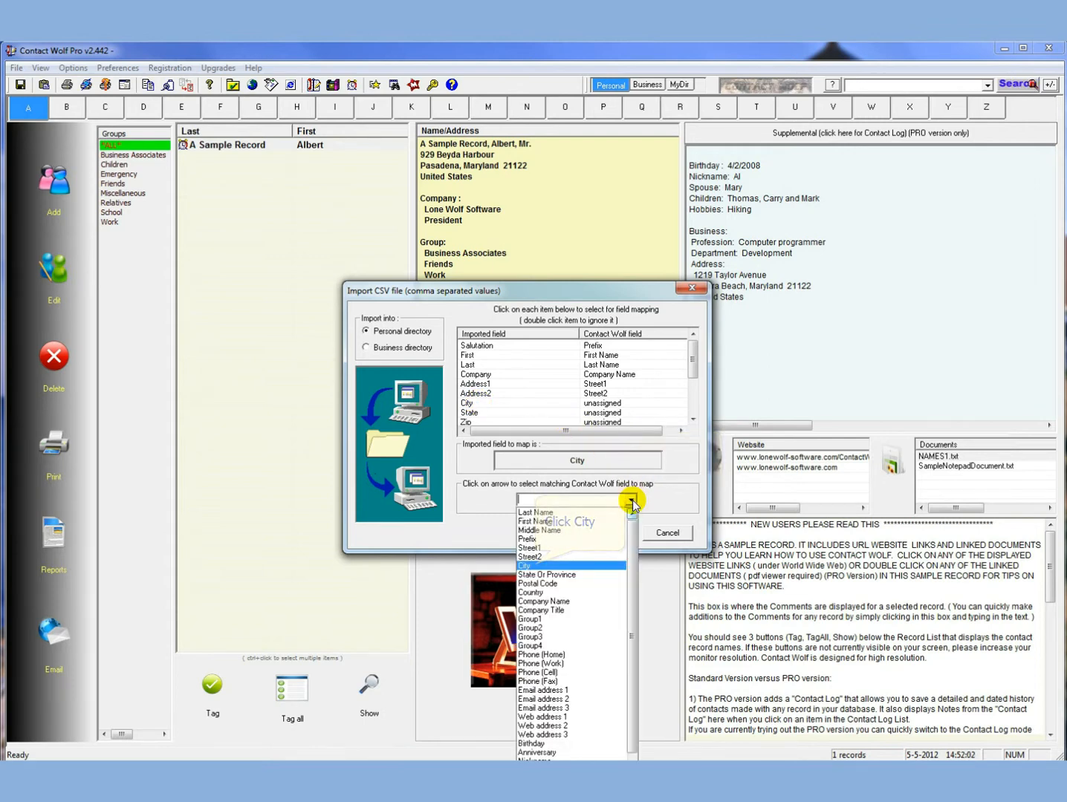
left_click(524, 565)
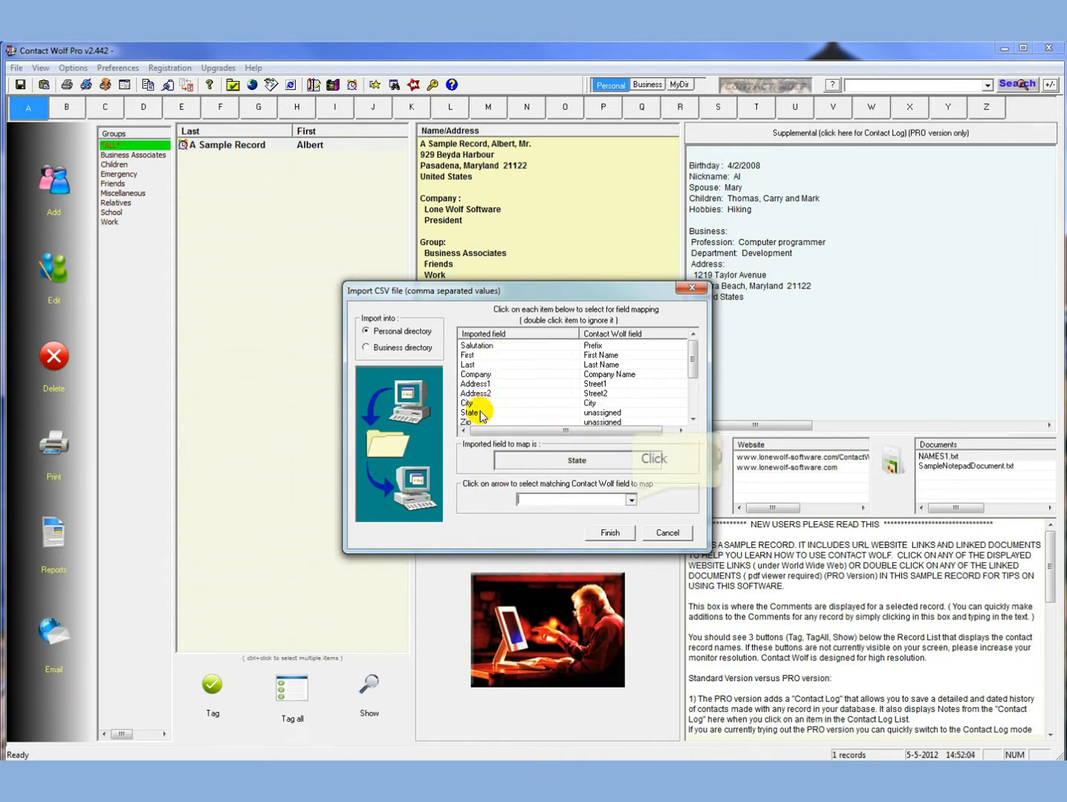
left_click(631, 499)
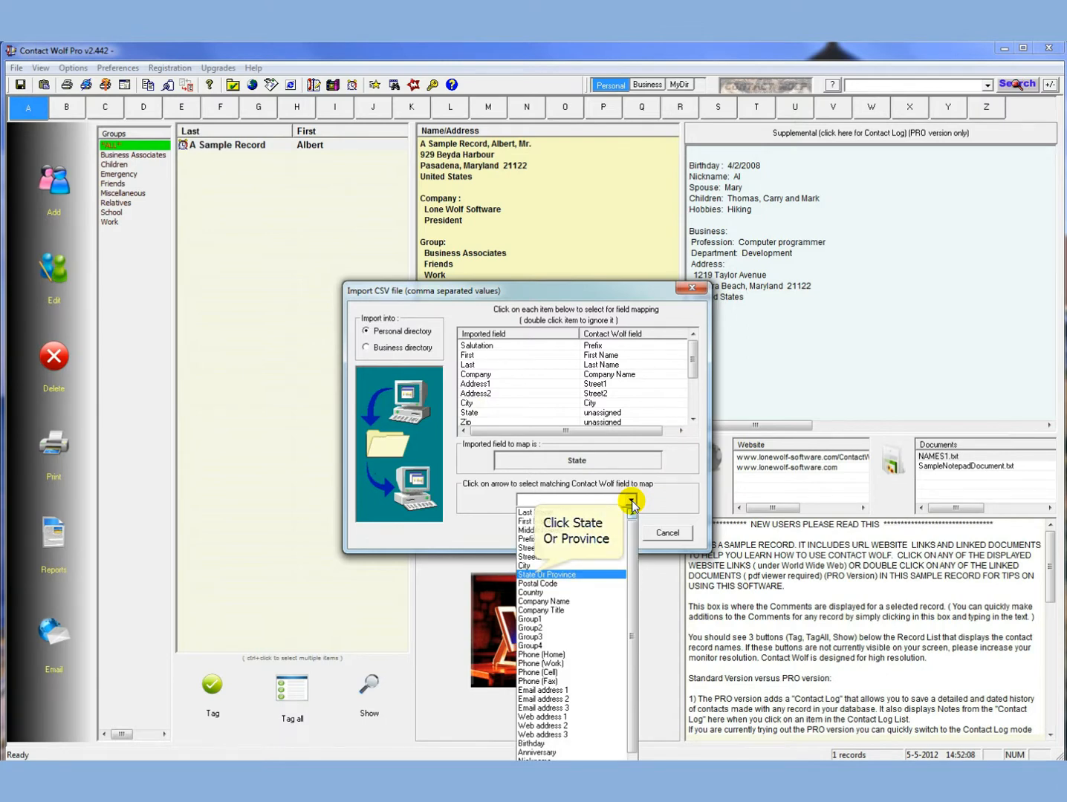
left_click(543, 574)
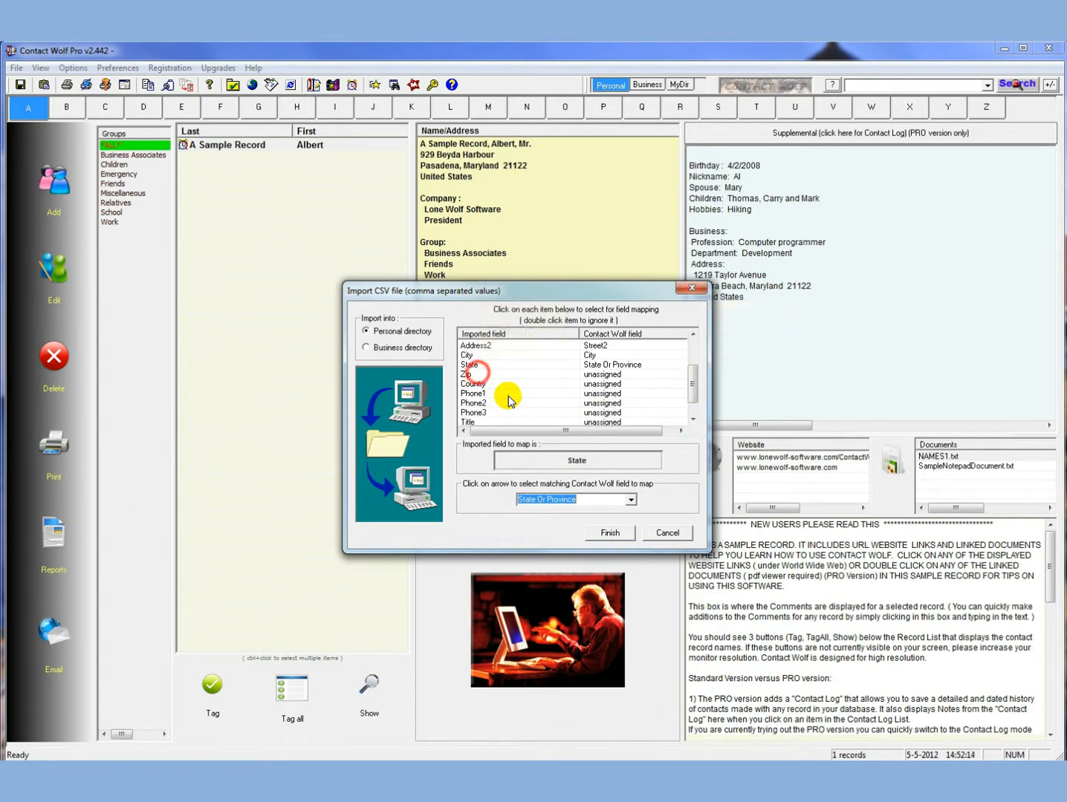
left_click(630, 499)
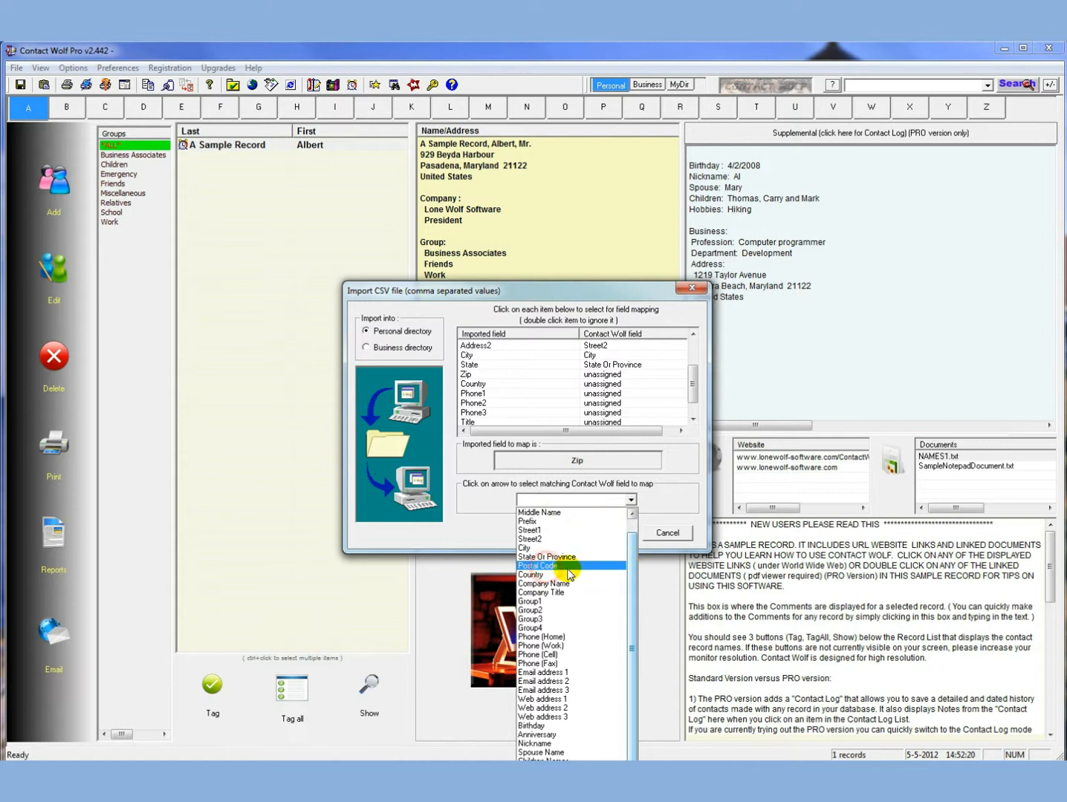
left_click(537, 565)
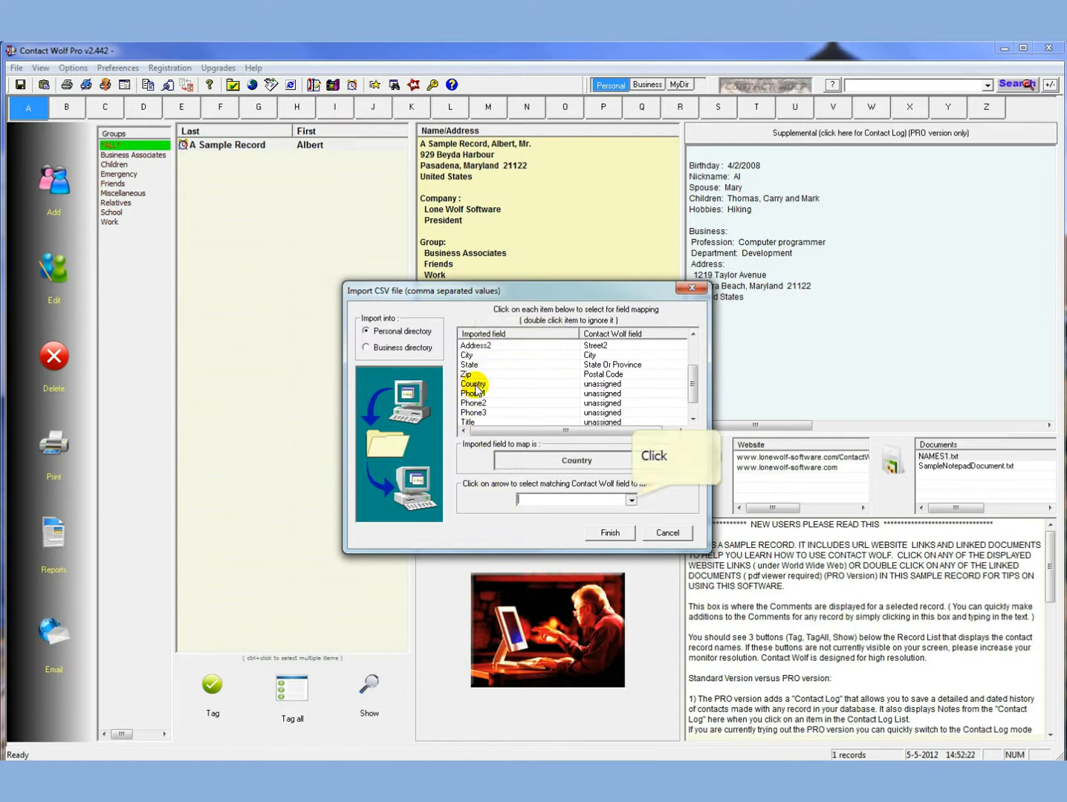
left_click(631, 500)
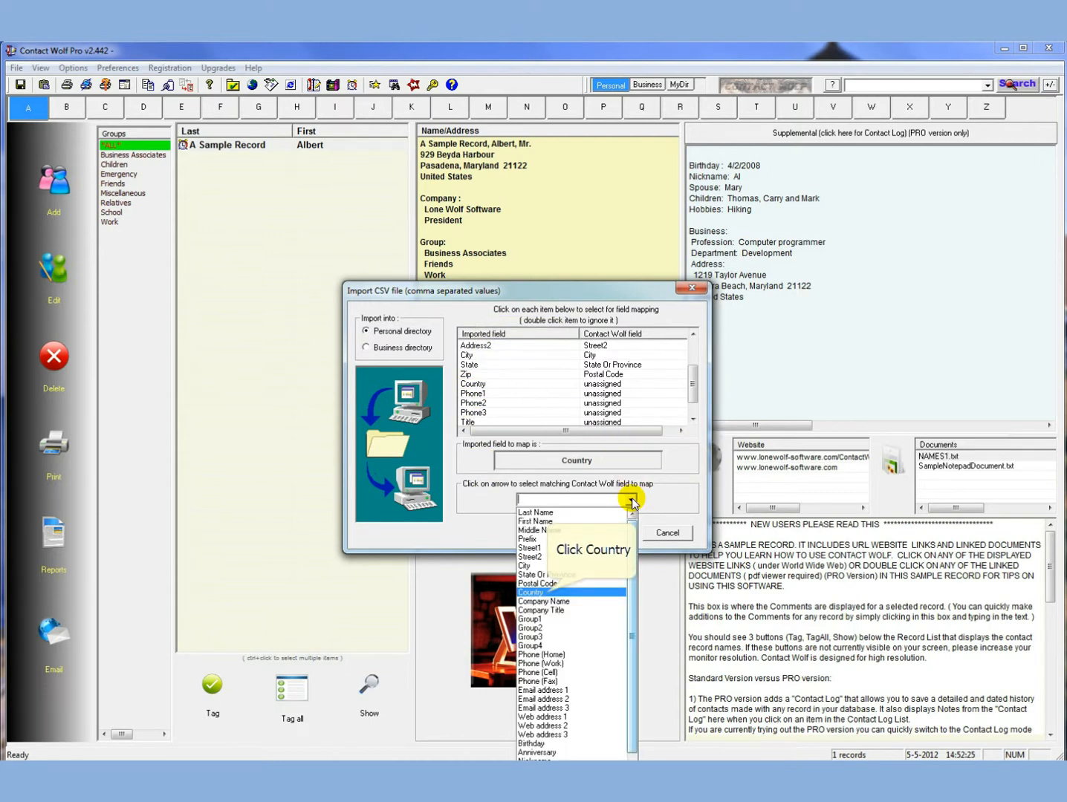
left_click(532, 592)
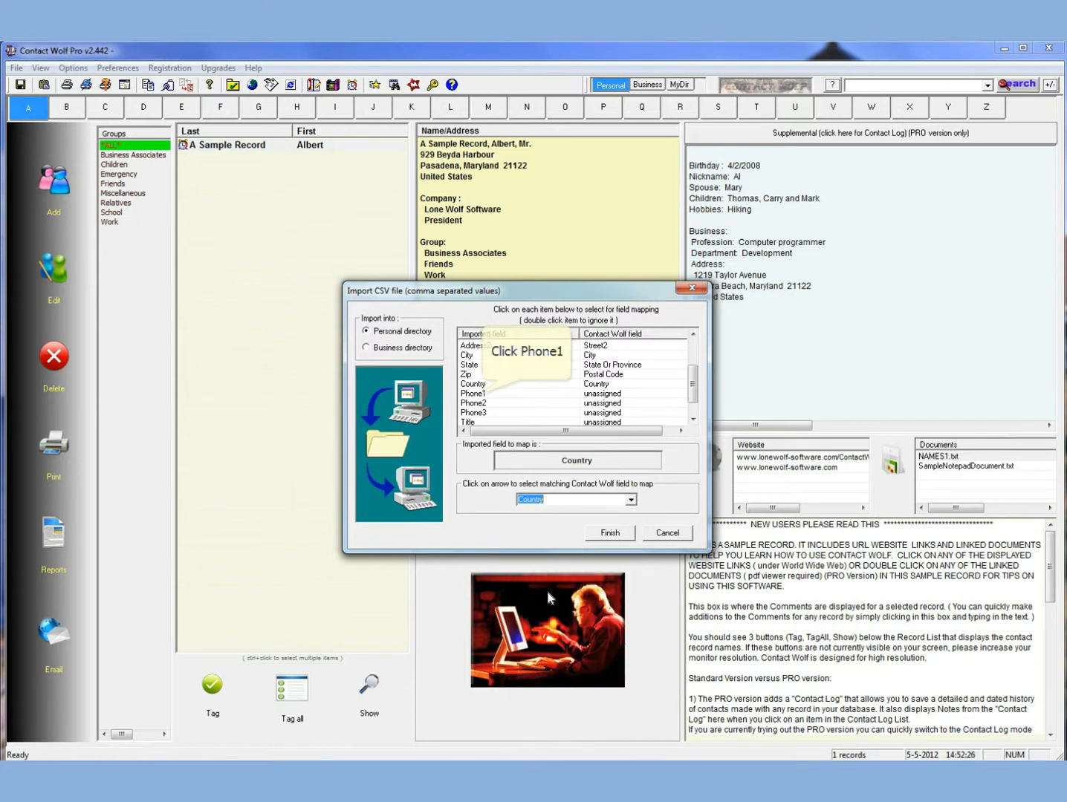
Step: Map Phone1, Phone2 and Phone3 to Home, Work and Cell phones, and Title to Company Title
left_click(631, 499)
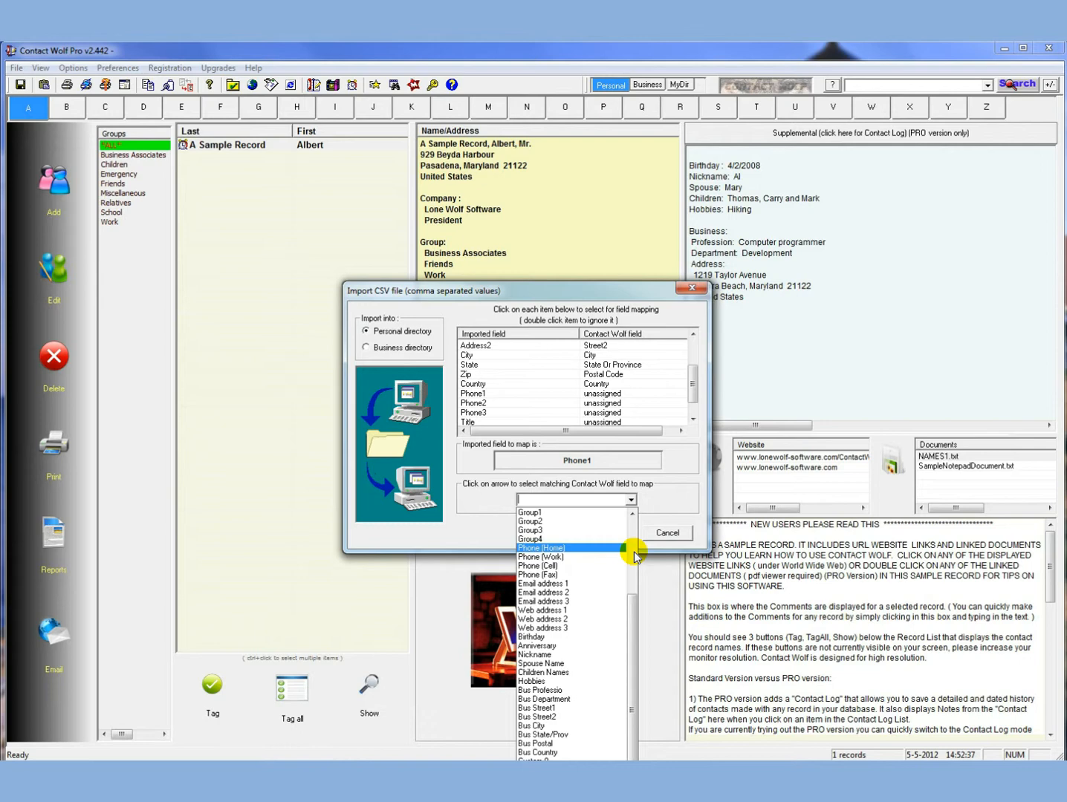
mouse_move(632, 552)
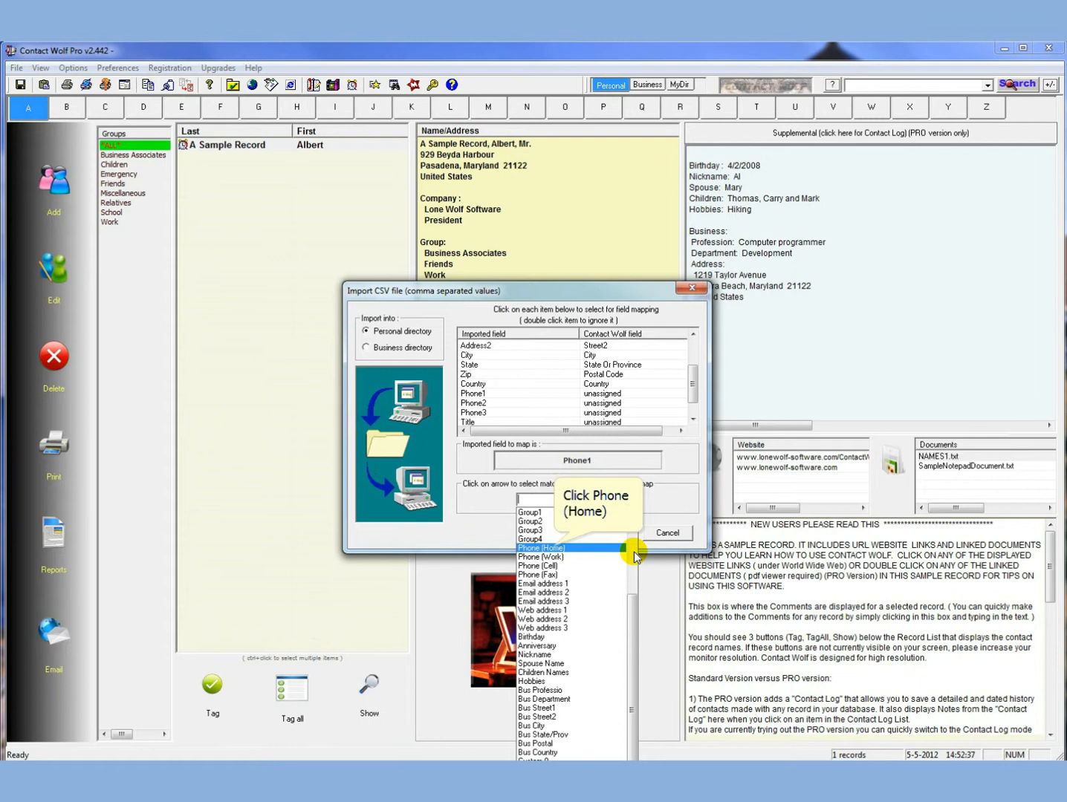
left_click(540, 549)
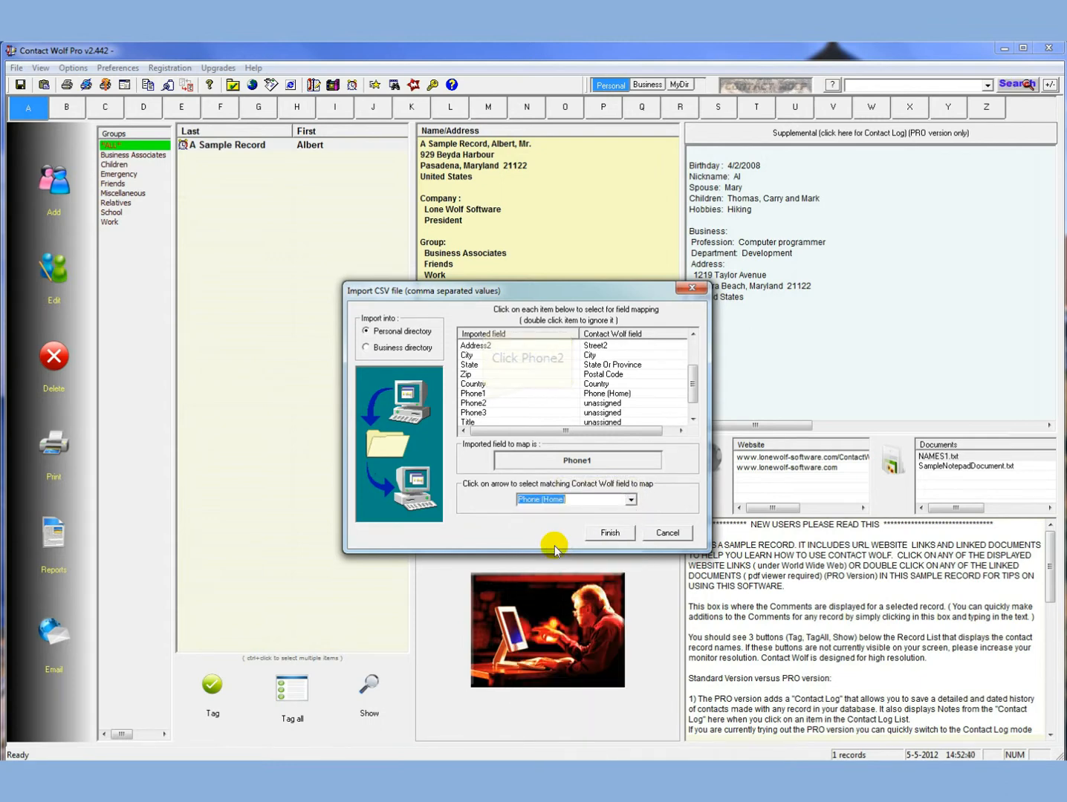
left_click(631, 499)
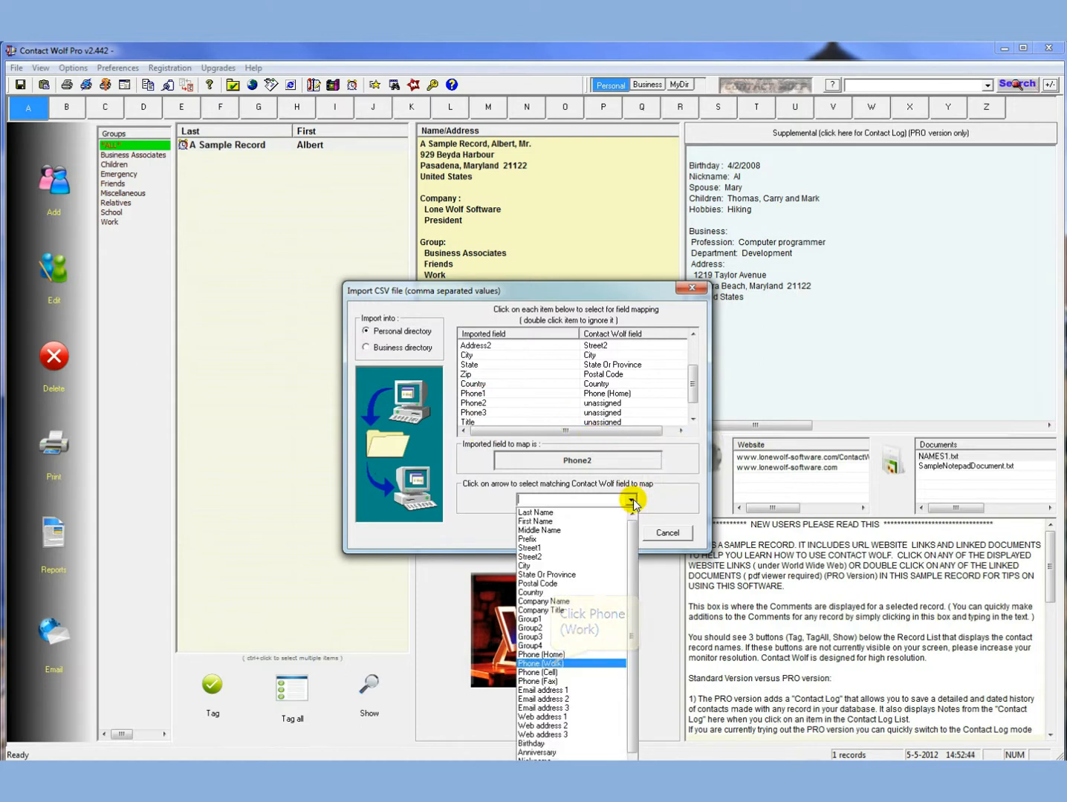
left_click(540, 664)
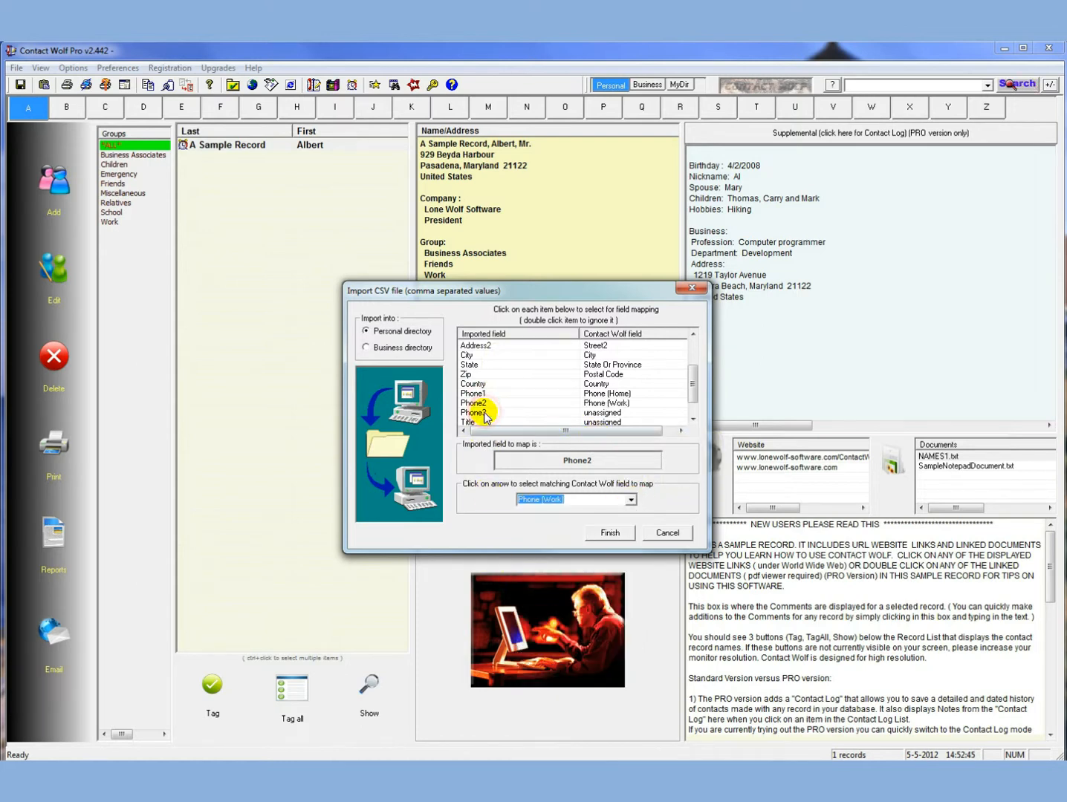
left_click(630, 499)
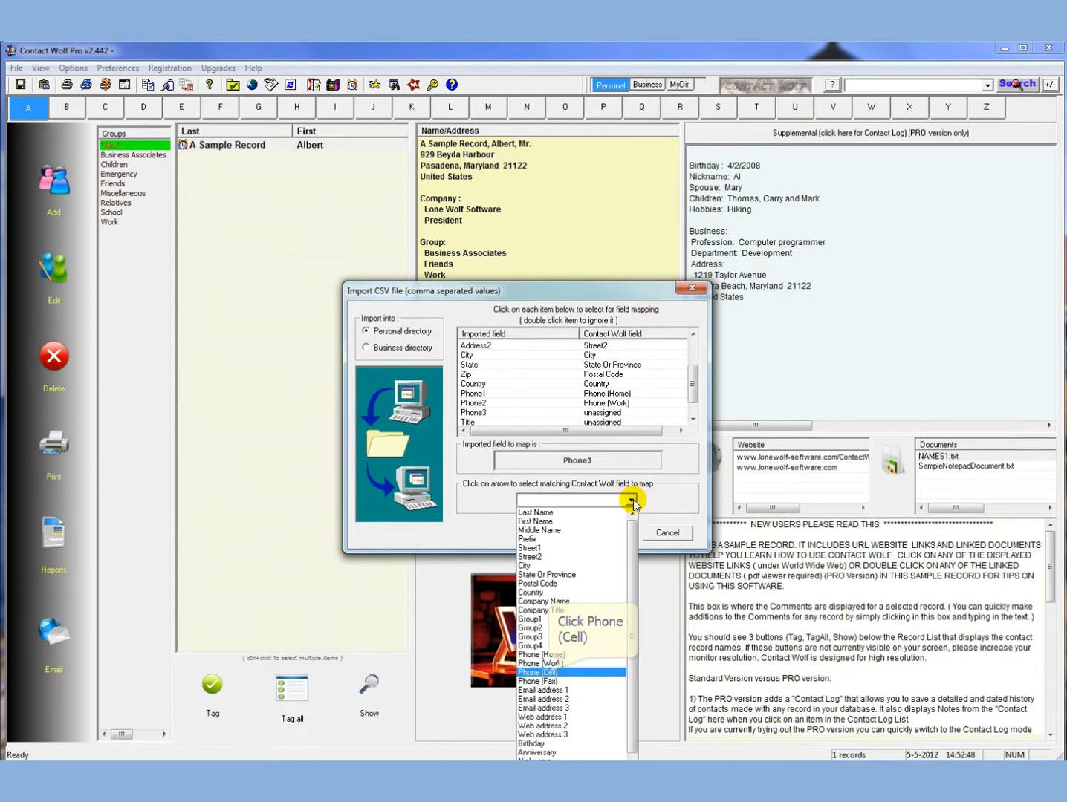
left_click(529, 673)
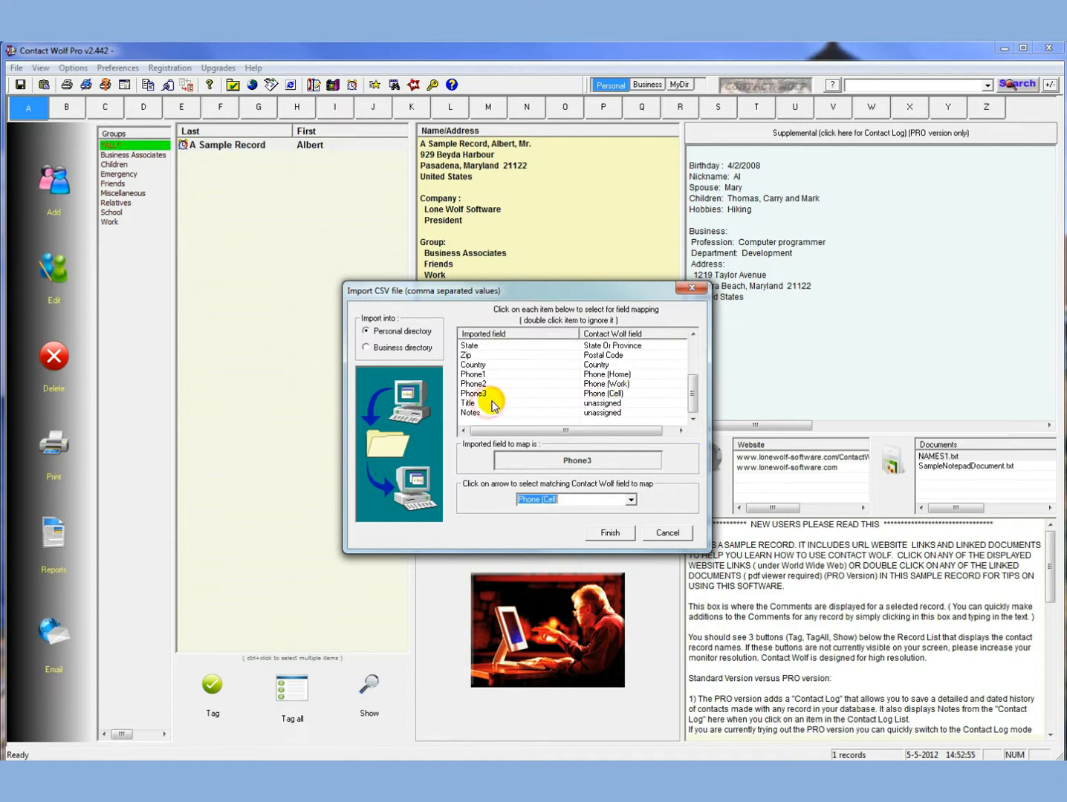
left_click(630, 499)
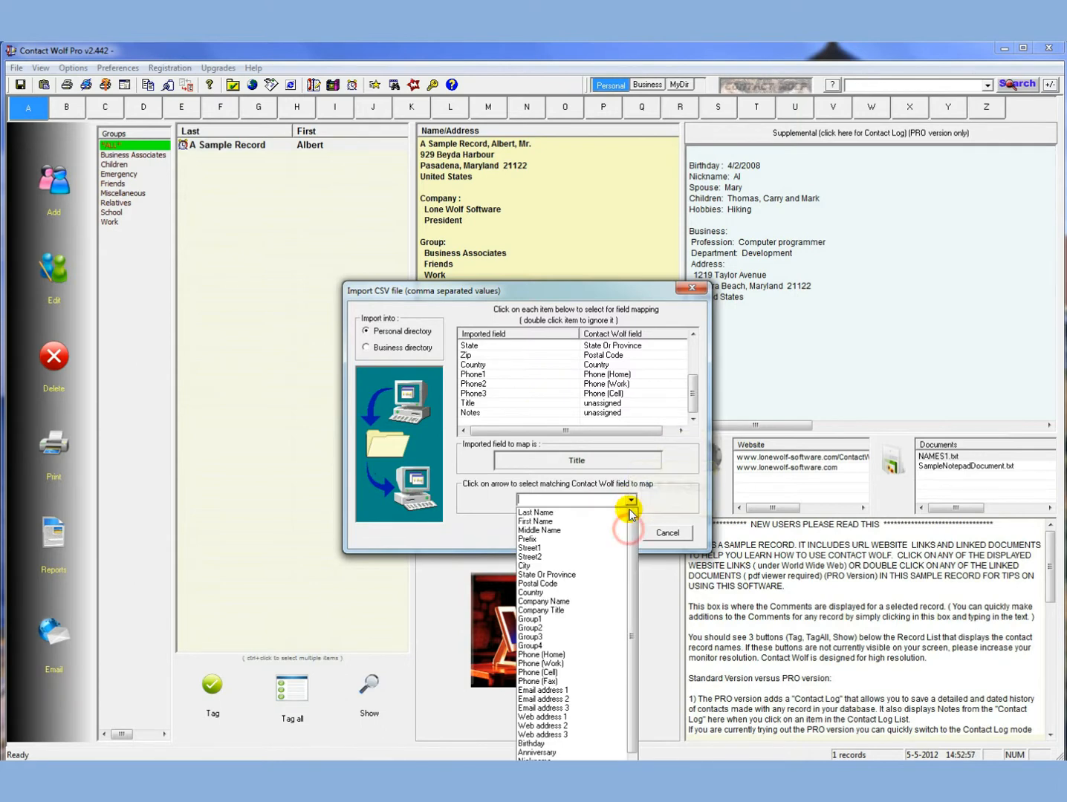
left_click(541, 610)
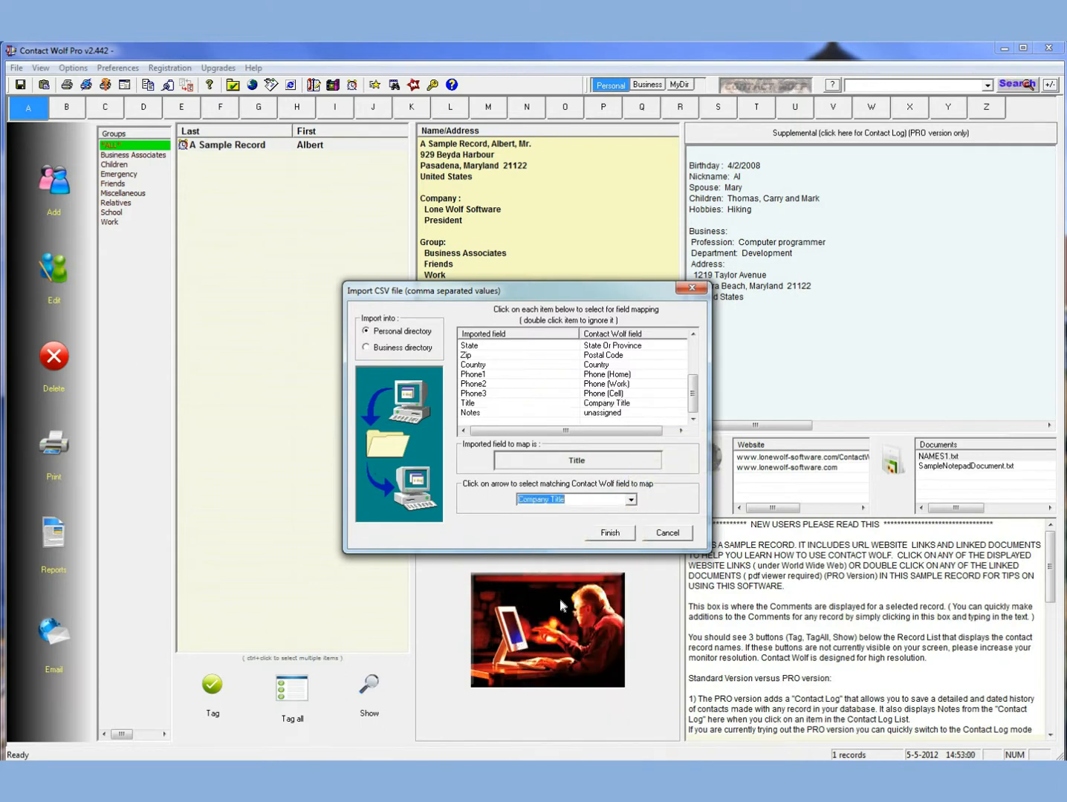
Step: Map Notes to Comments and select Phone2 as the next field to remap
left_click(471, 412)
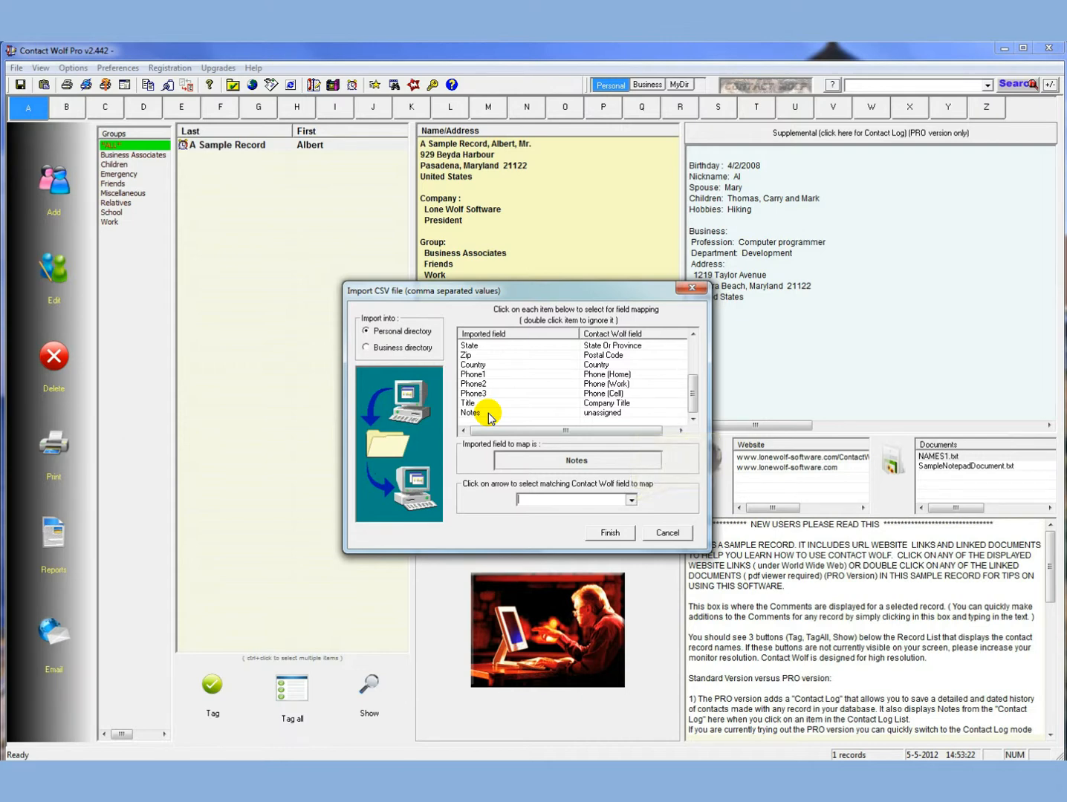
left_click(631, 499)
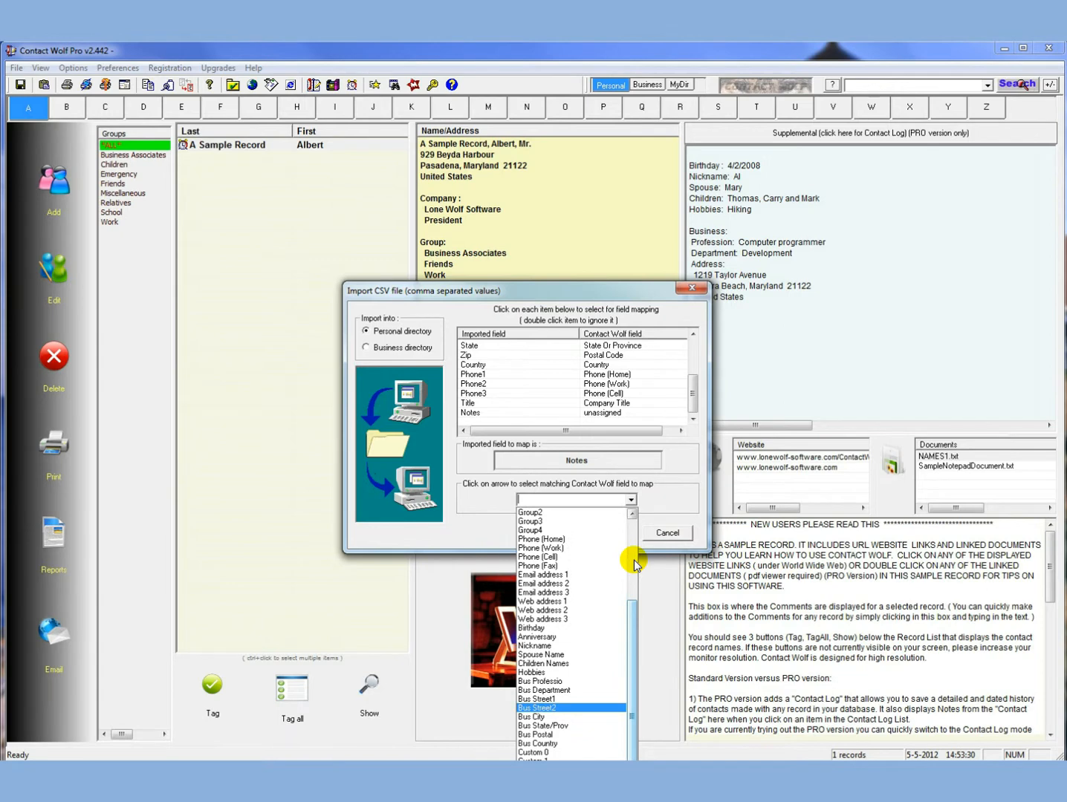
mouse_move(635, 557)
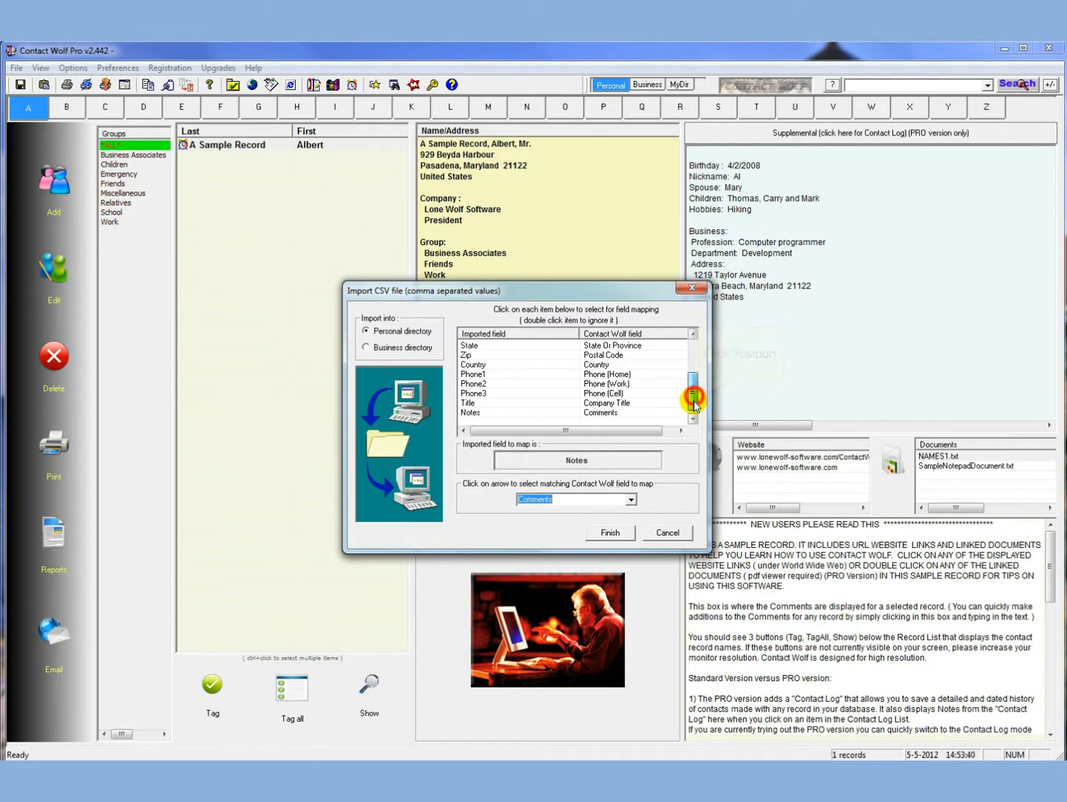
scroll("up", 3)
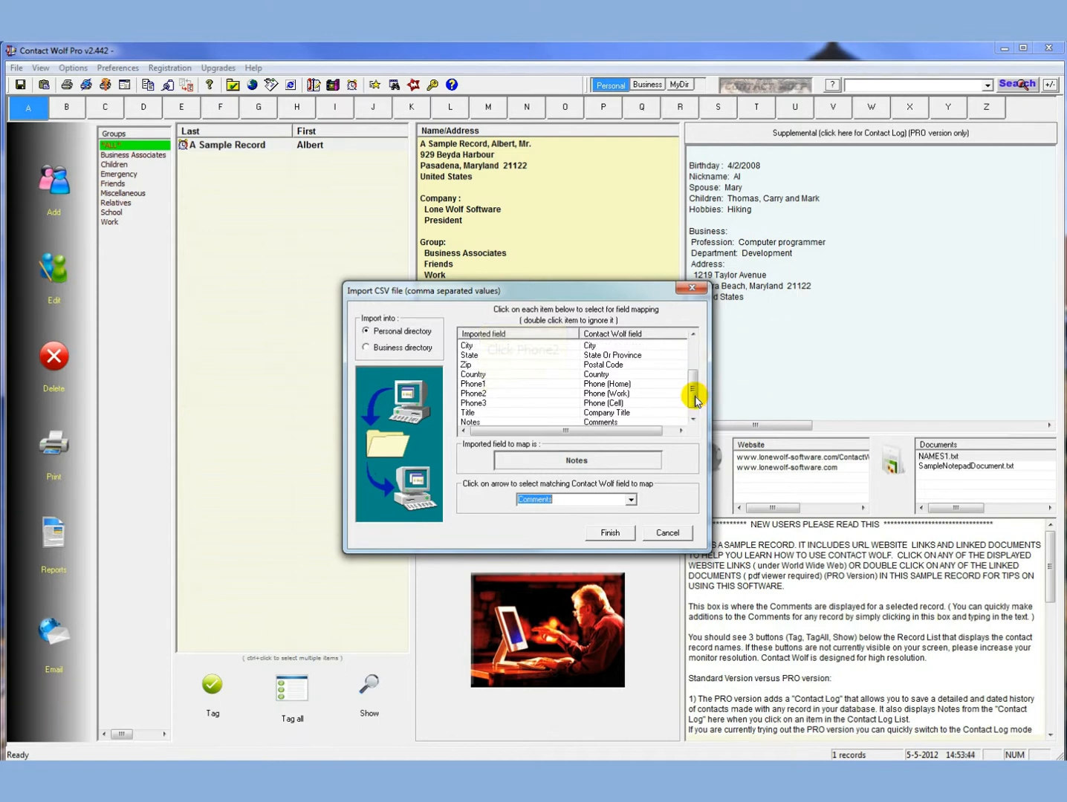
left_click(473, 393)
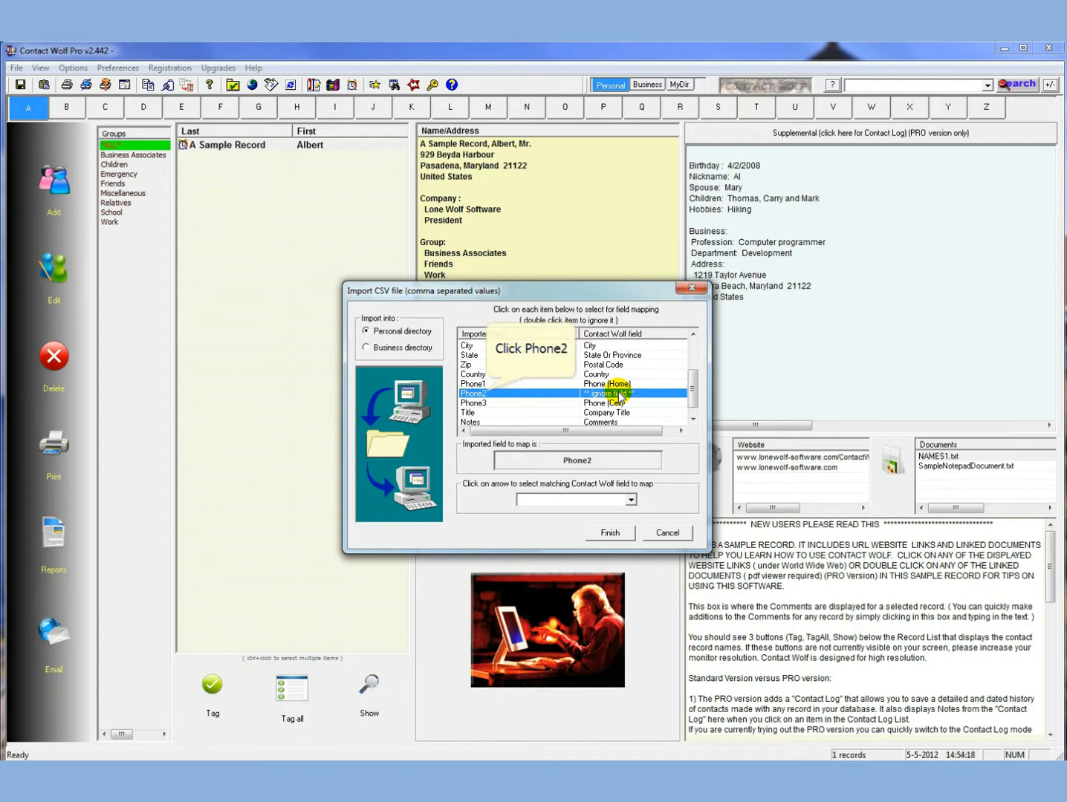
Step: Map Phone2 to Phone (Work) and finish mapping, reaching the prompt to import 868 records
left_click(475, 393)
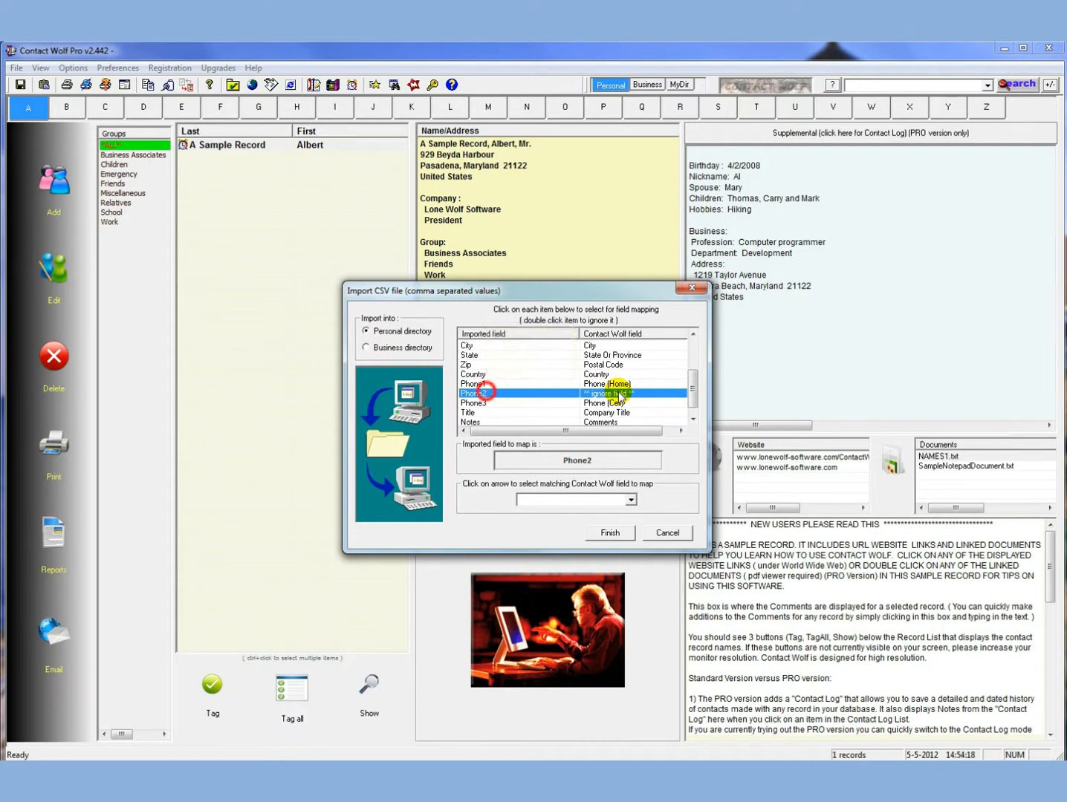
left_click(629, 499)
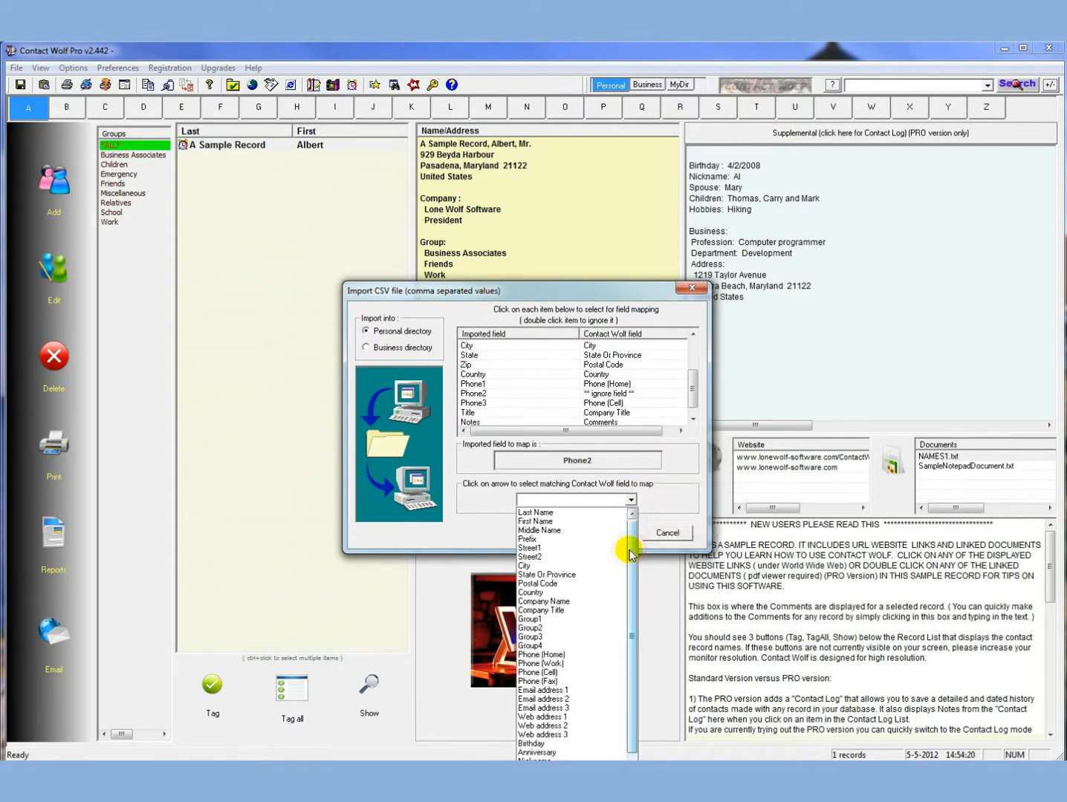
left_click(541, 663)
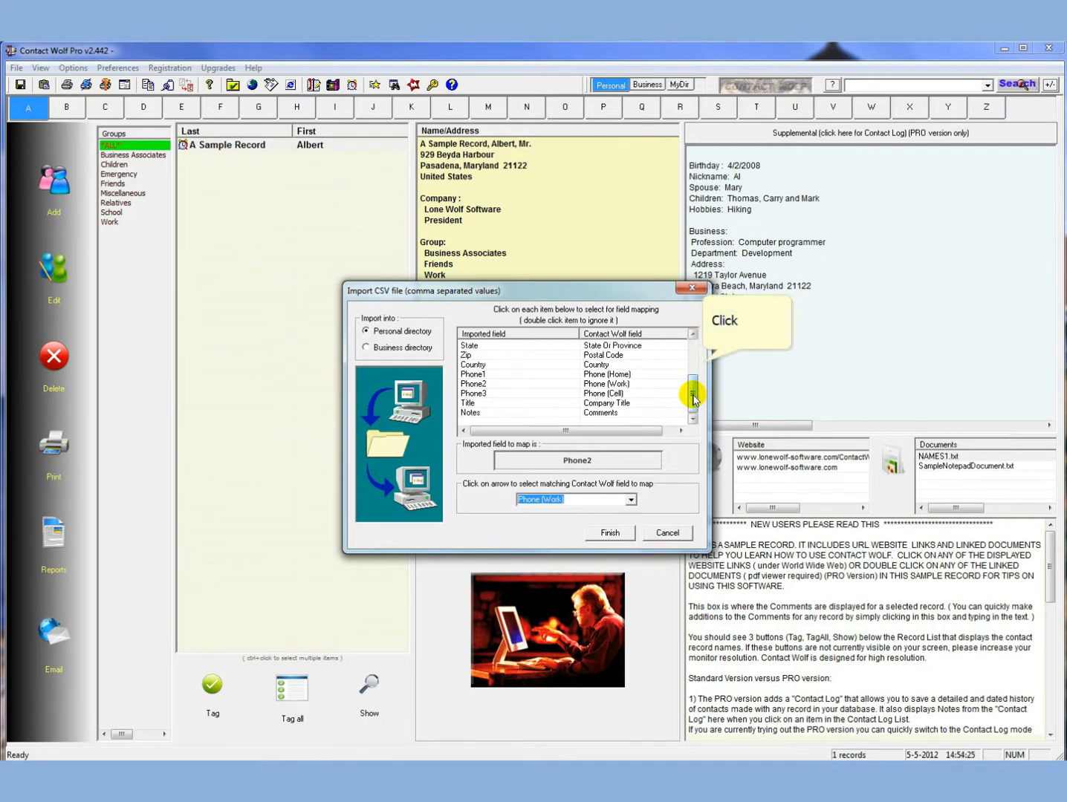
left_click(609, 532)
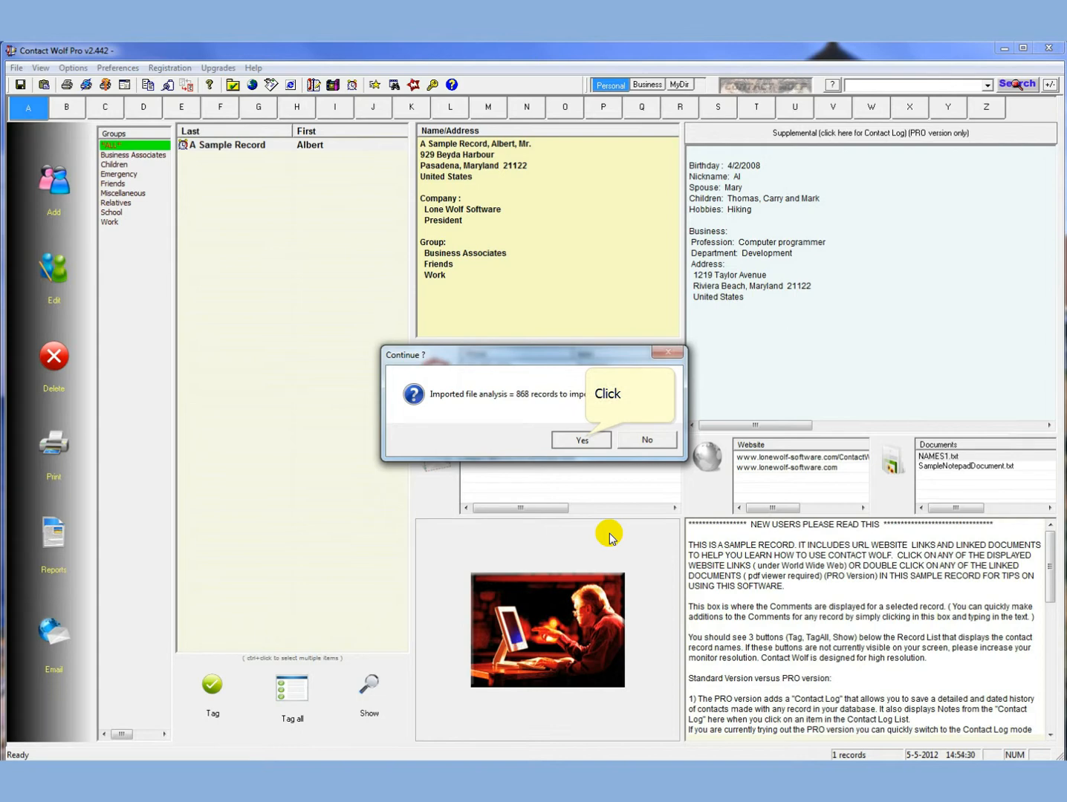
Step: Confirm the import and acknowledge the '630 records imported' restart notice
left_click(581, 441)
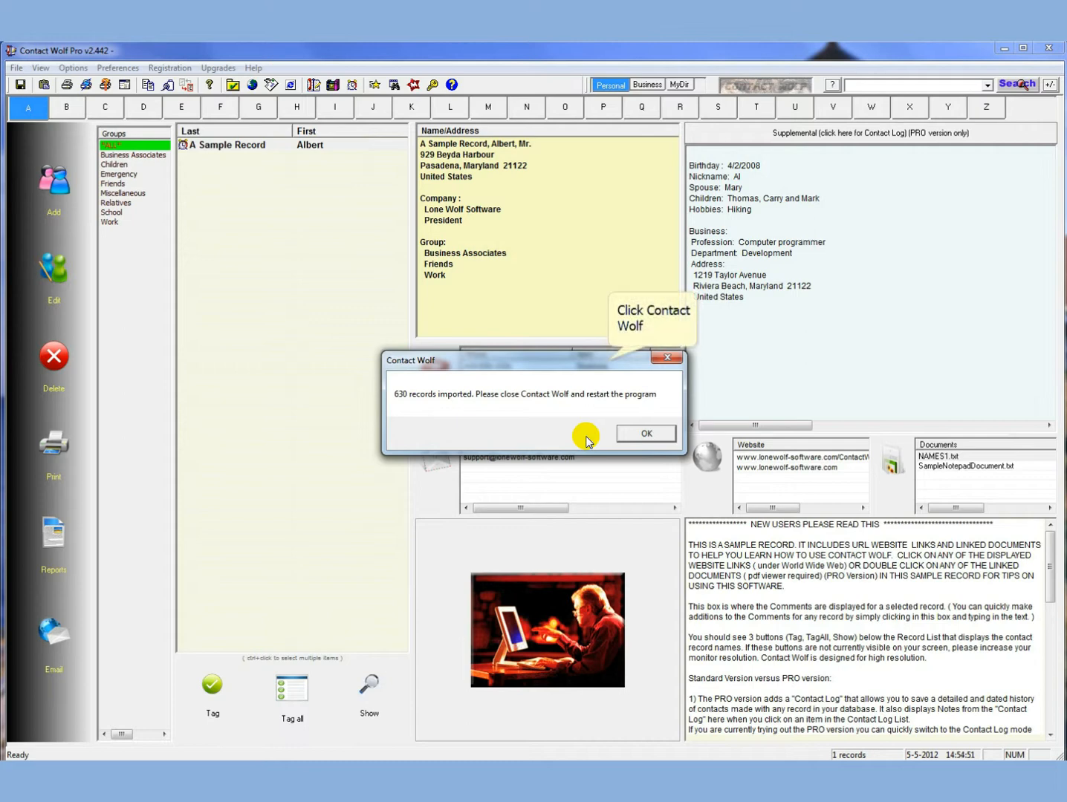
mouse_move(610, 366)
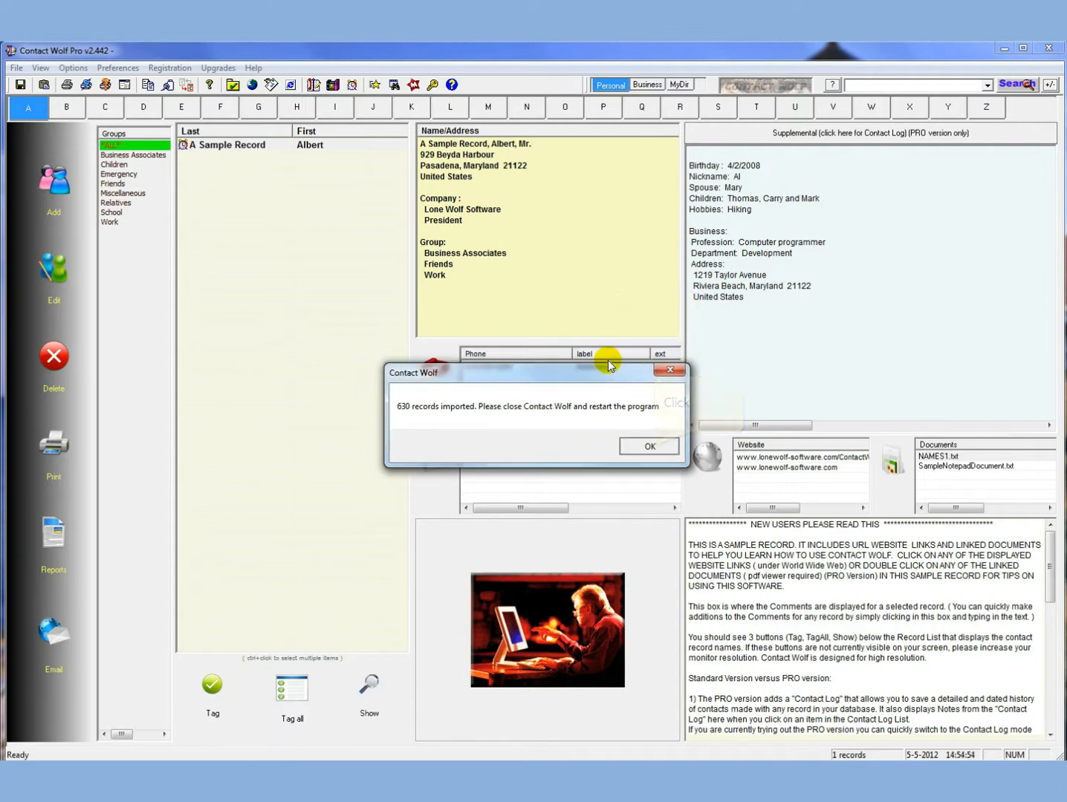
left_click(648, 446)
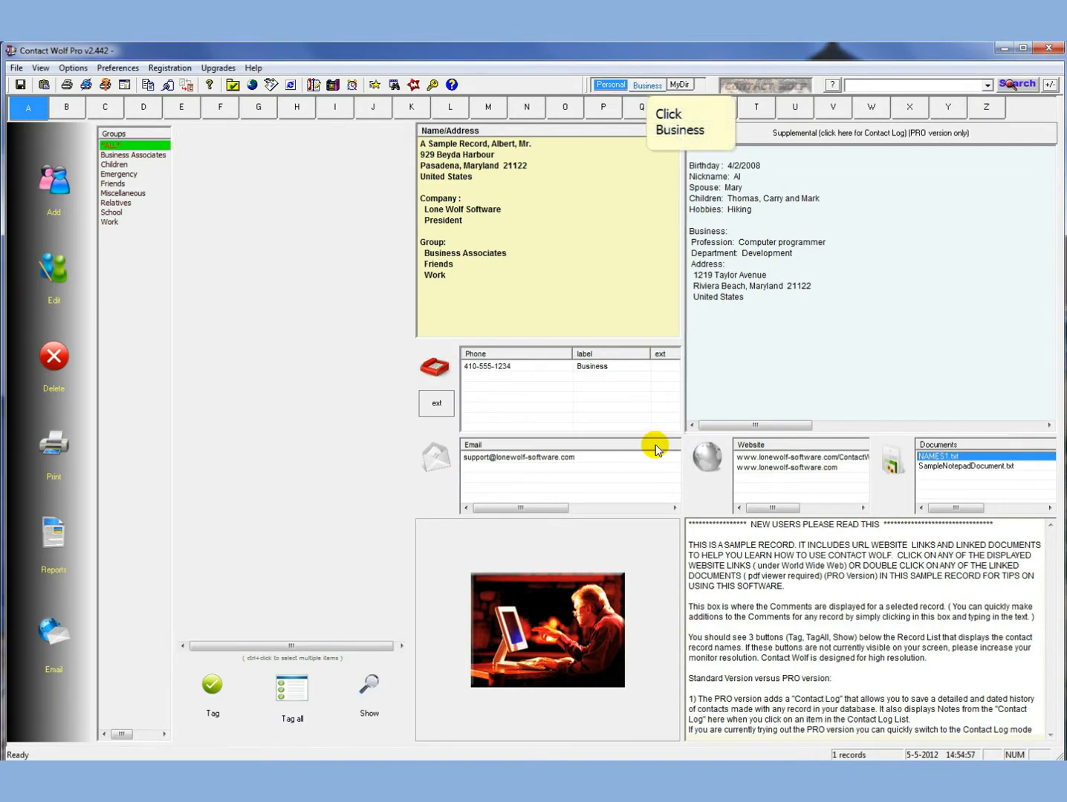
Step: Show all groups in the Personal directory and browse letter tabs E, J, O, U and W, checking Jolley's details
left_click(609, 84)
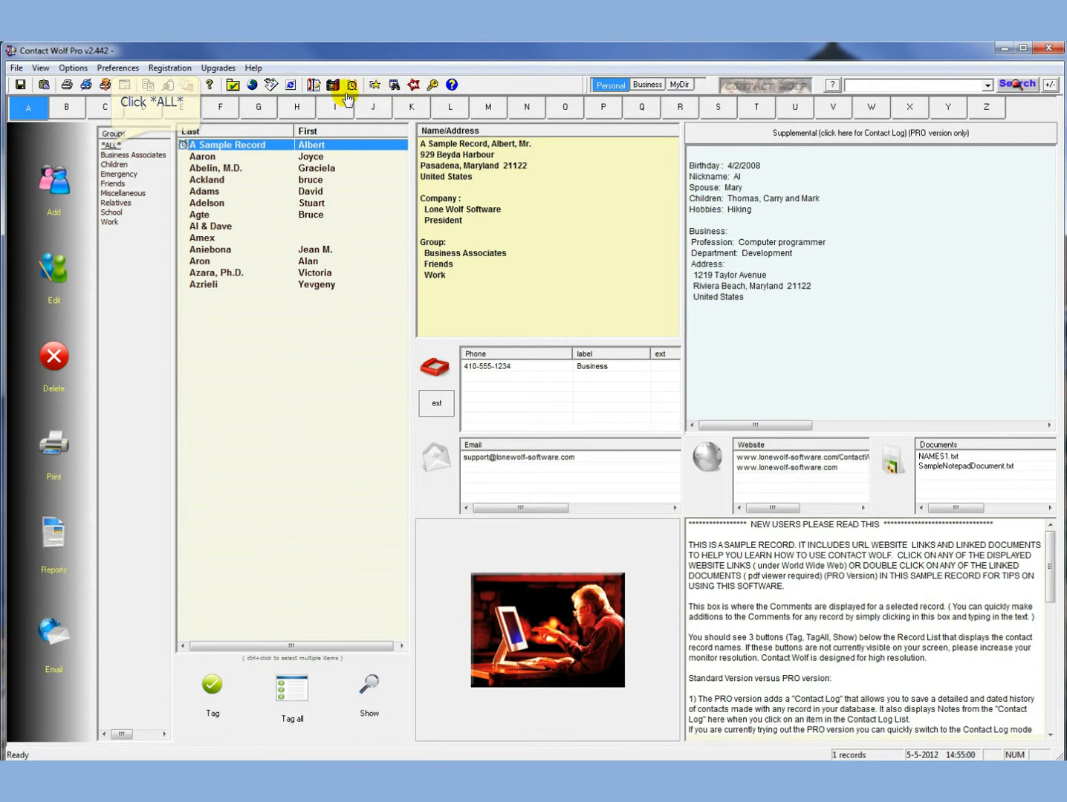
left_click(110, 145)
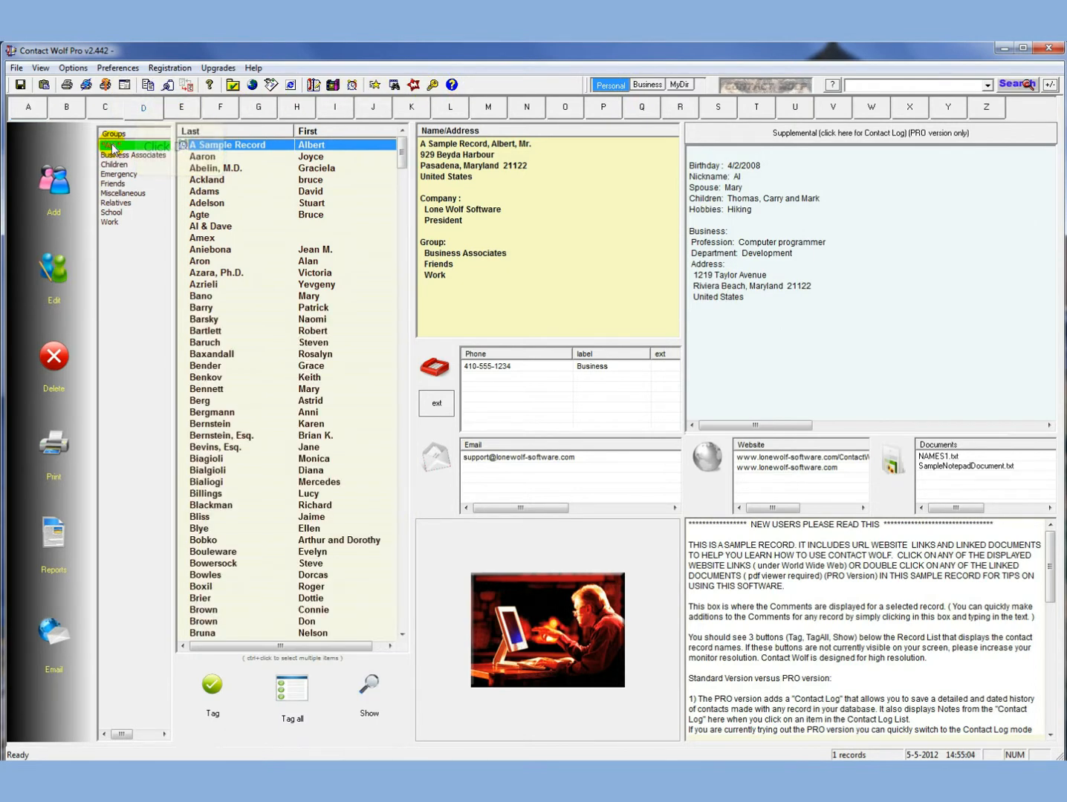
left_click(181, 107)
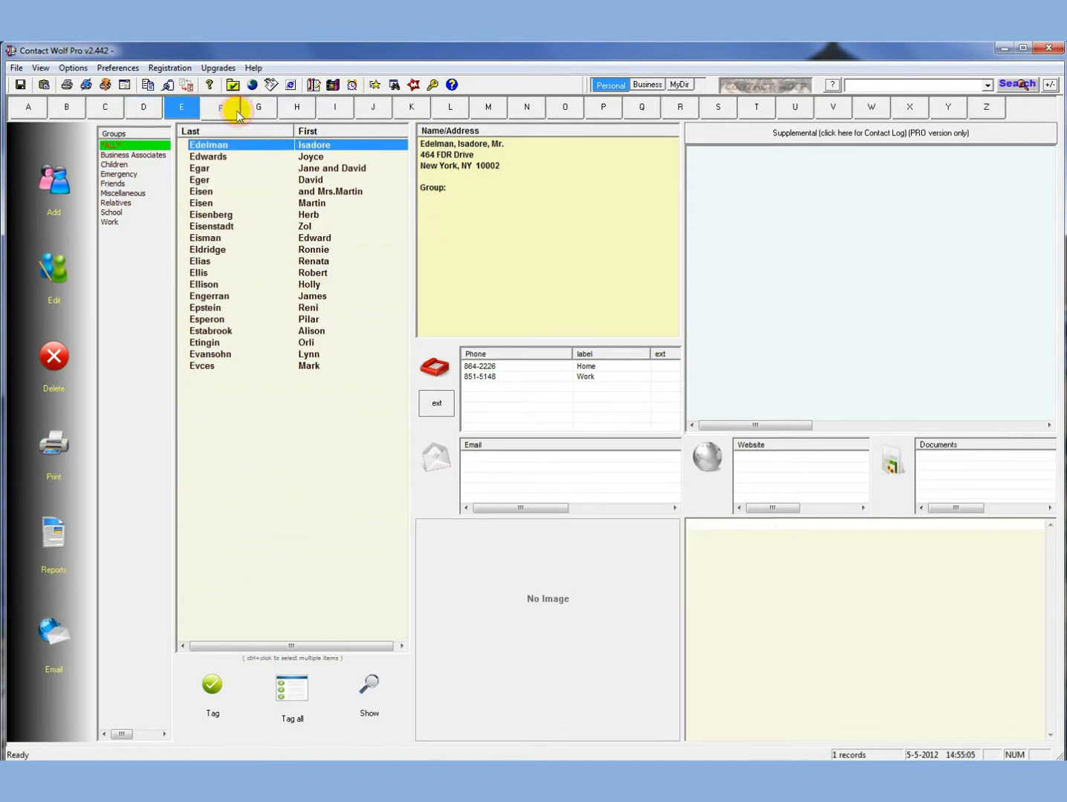
left_click(371, 107)
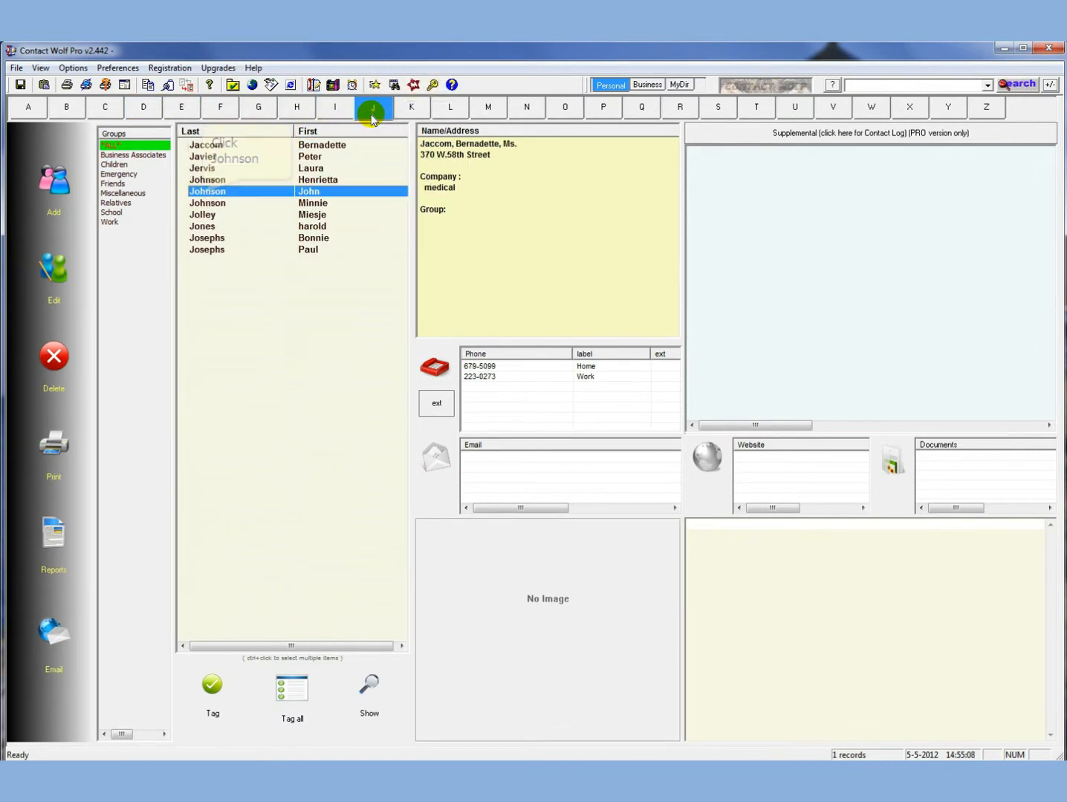
left_click(238, 238)
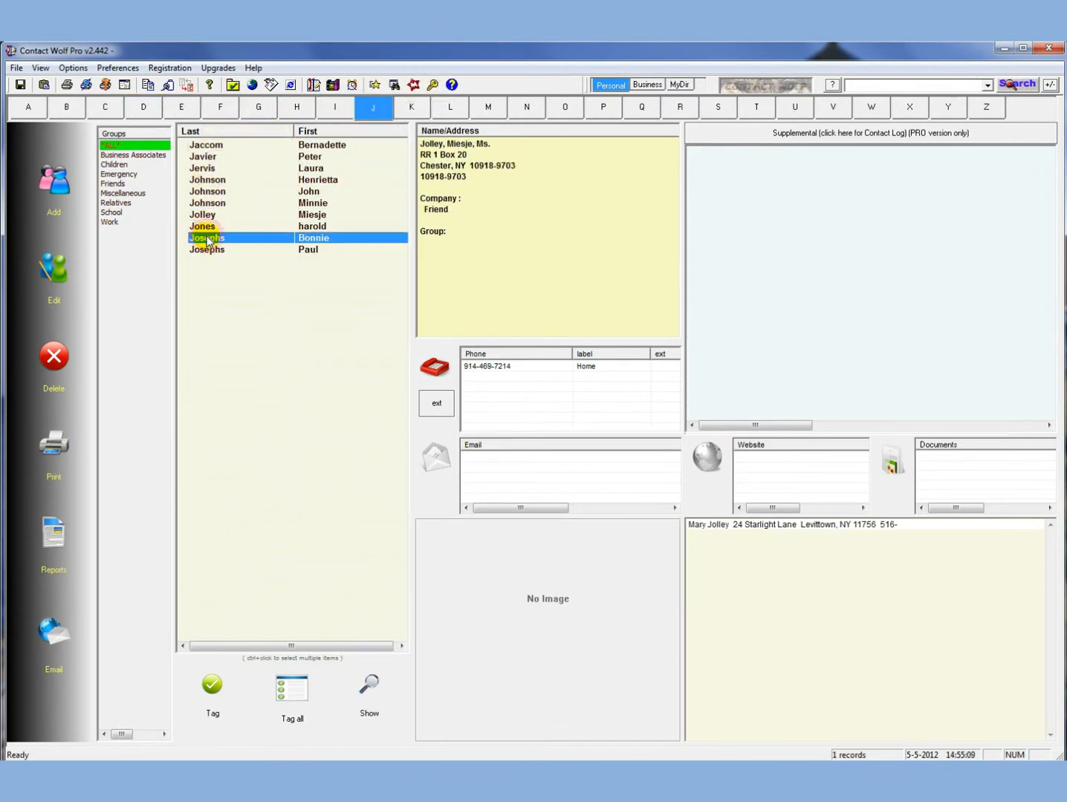
left_click(207, 238)
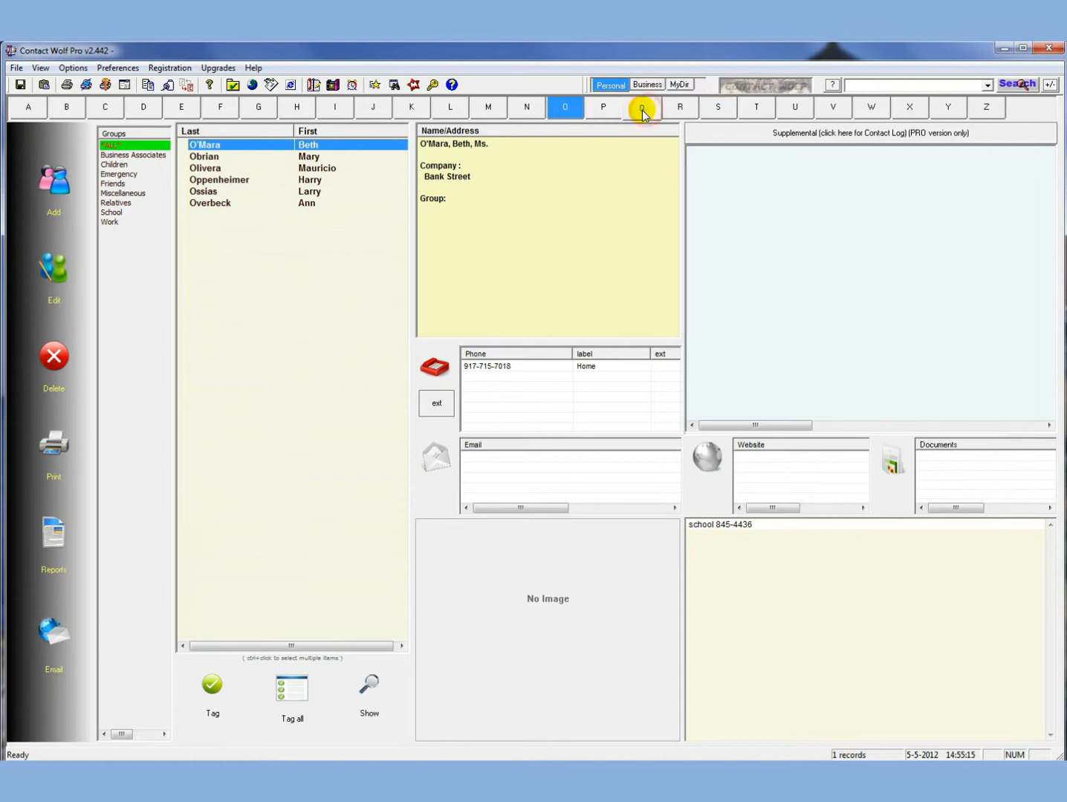
left_click(794, 108)
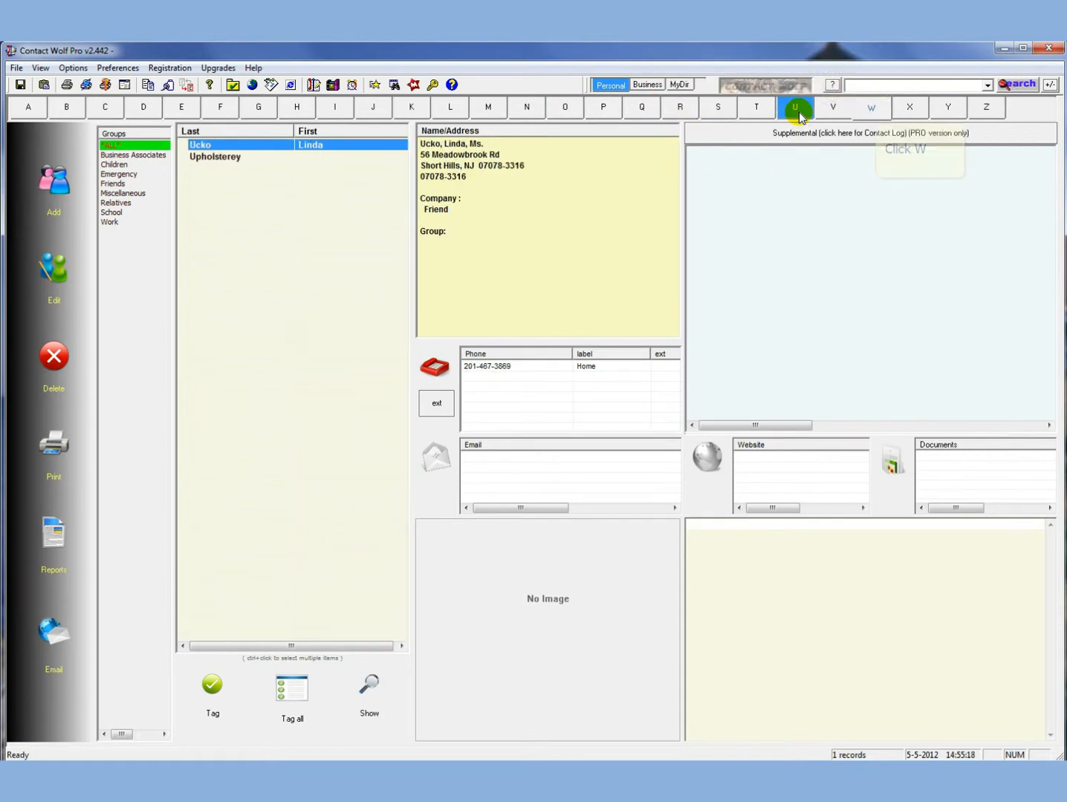
left_click(871, 107)
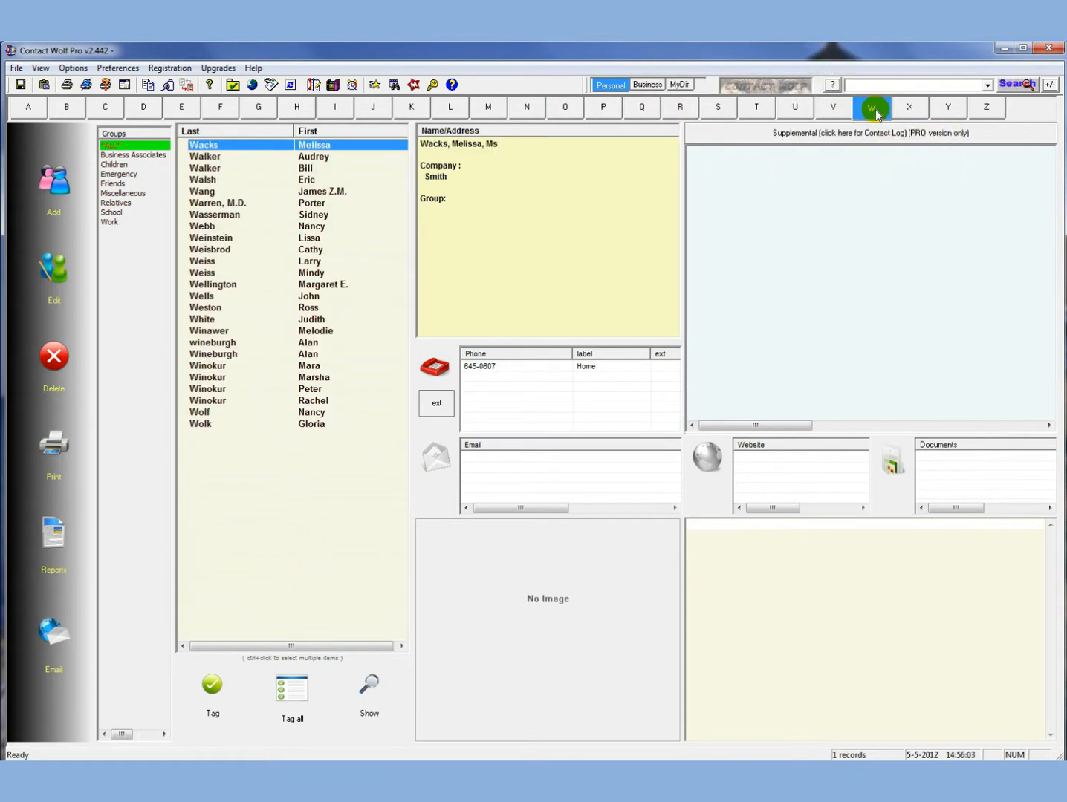